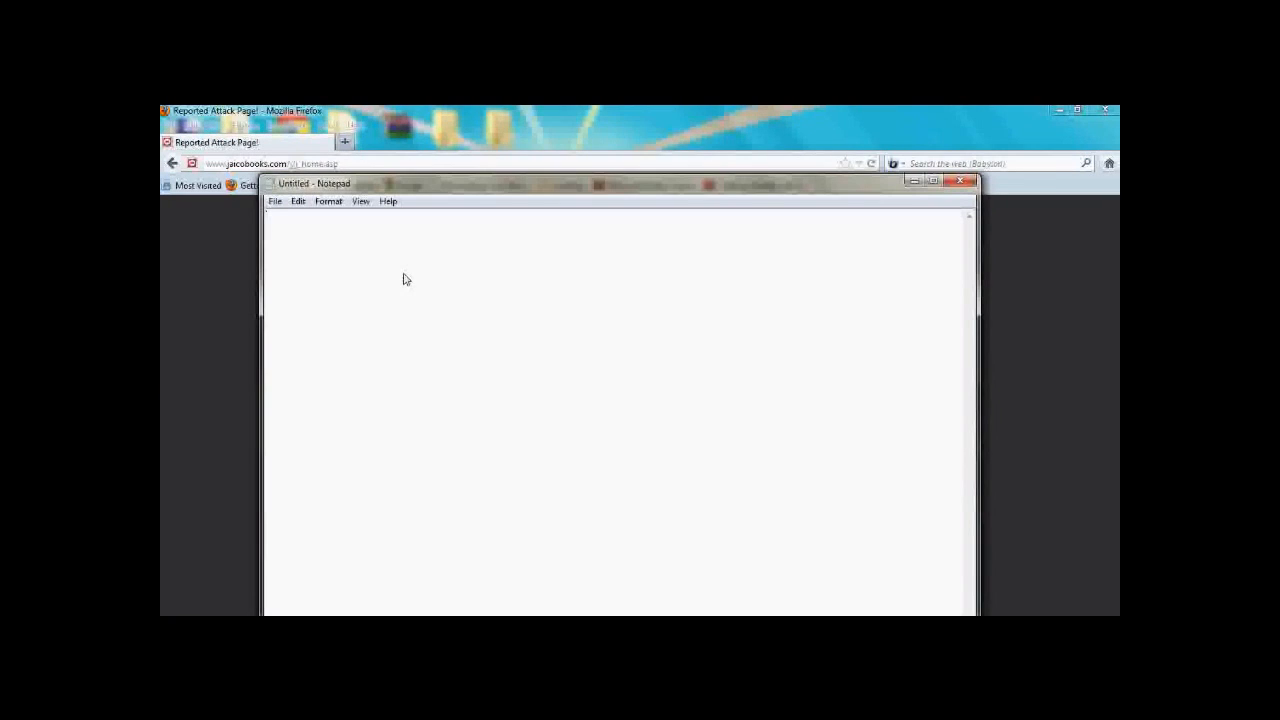
Note an empty <script> </script> tag pair in Notepad as an injected-code example.
type("<script")
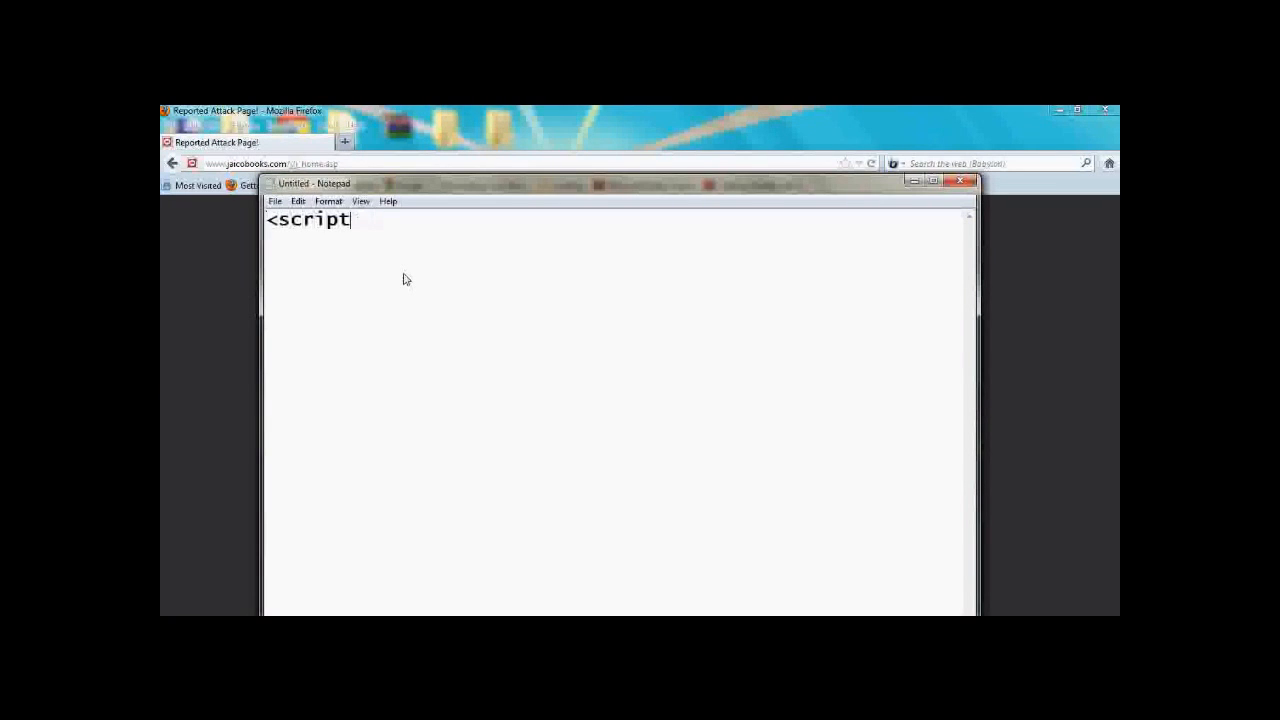
type("> </s")
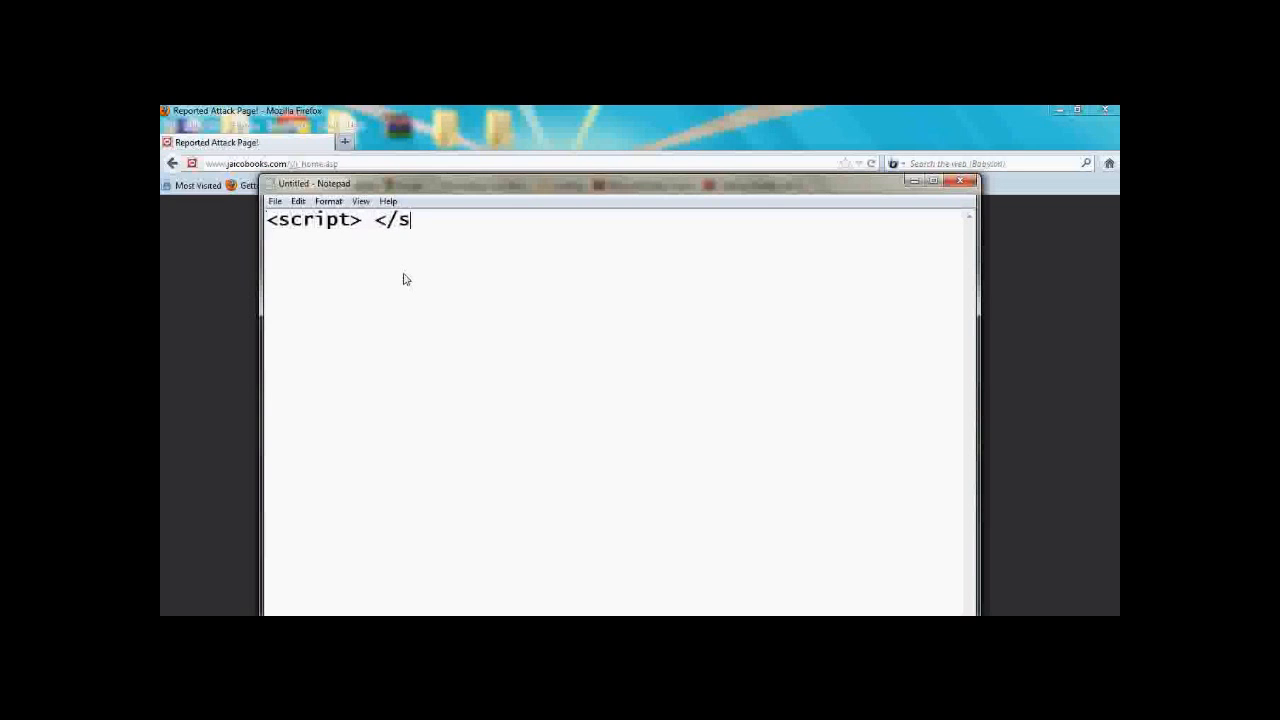
type("cript")
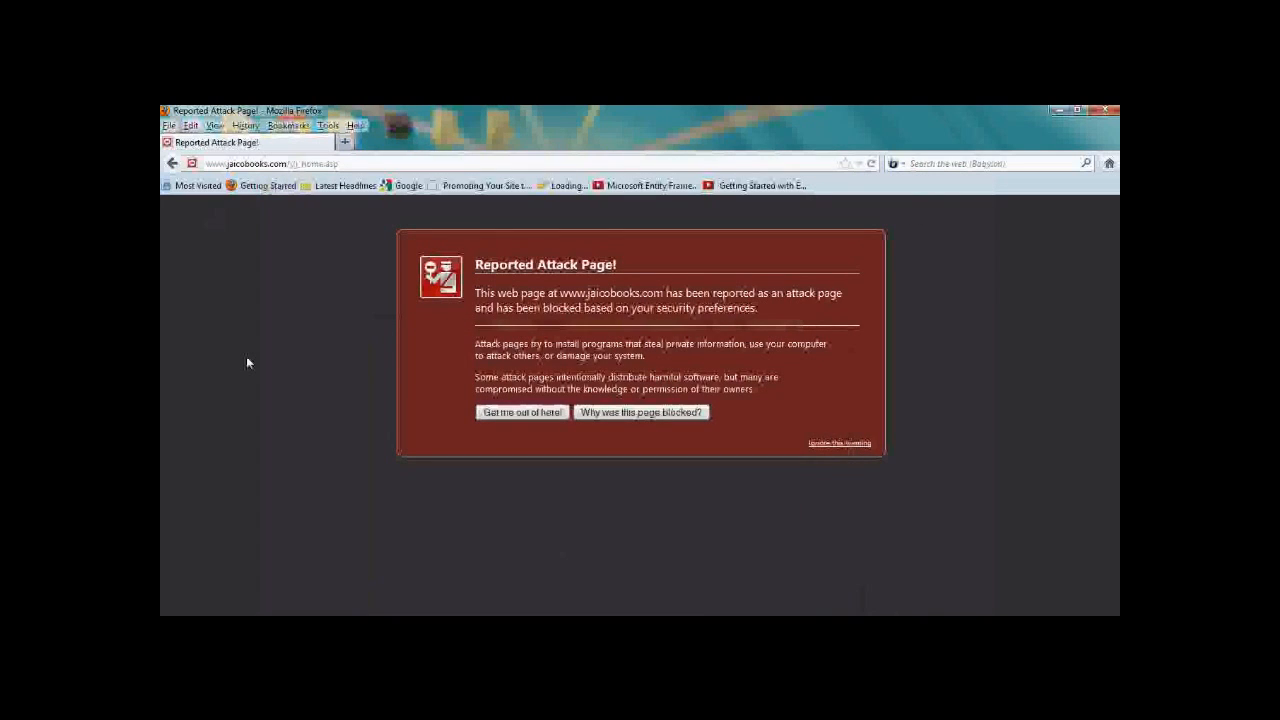
Go to google.co.in, search 'google webmaster tools' and open the Webmaster Tools result.
left_click(270, 164)
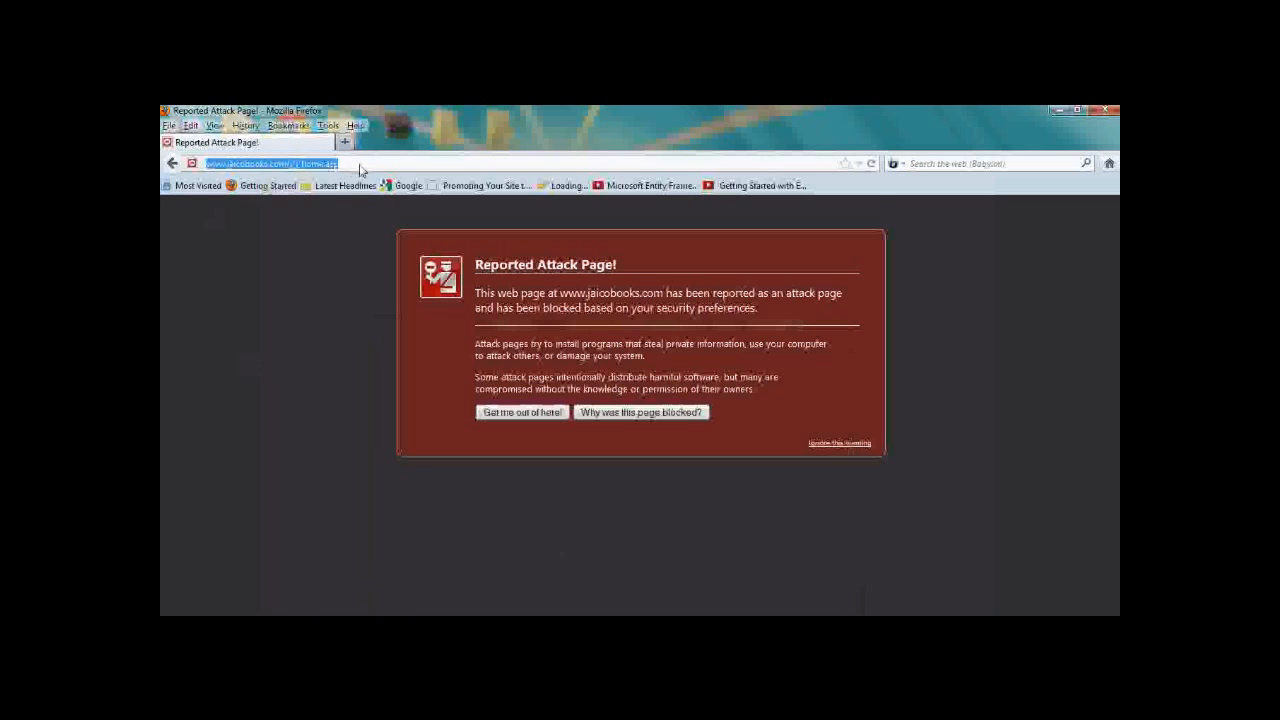
type("google.co.in")
type("google w")
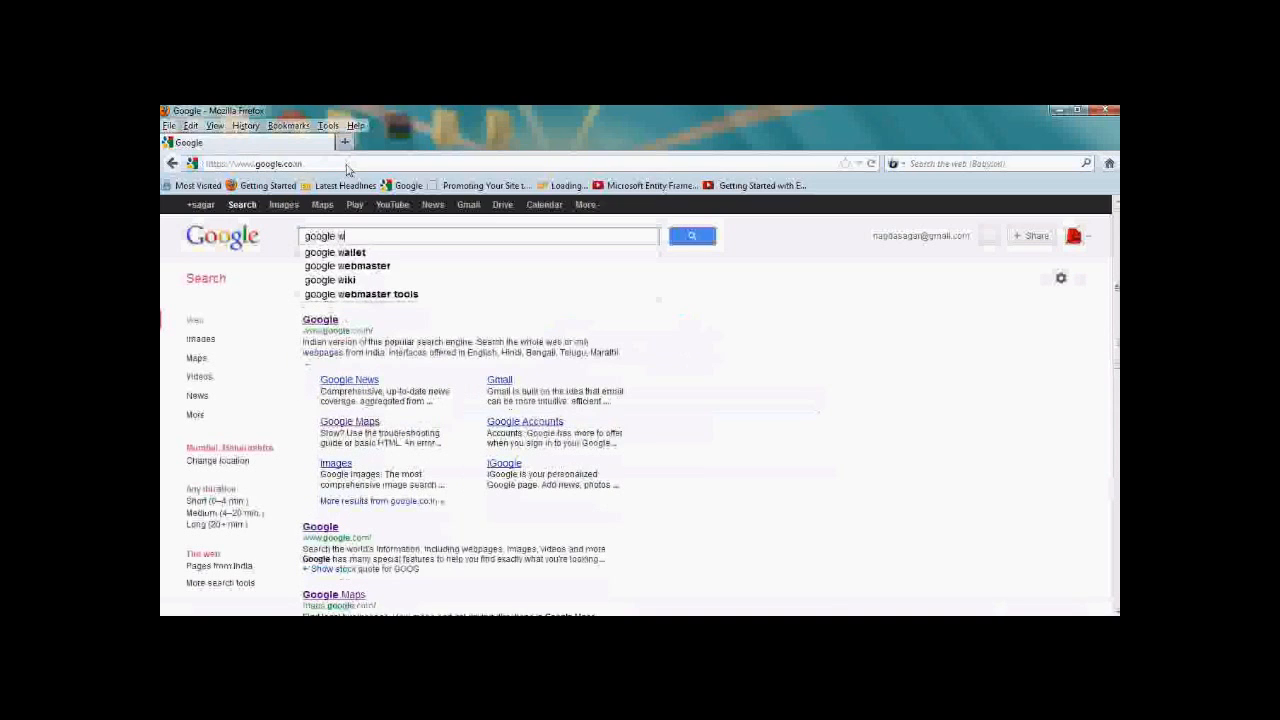
left_click(362, 294)
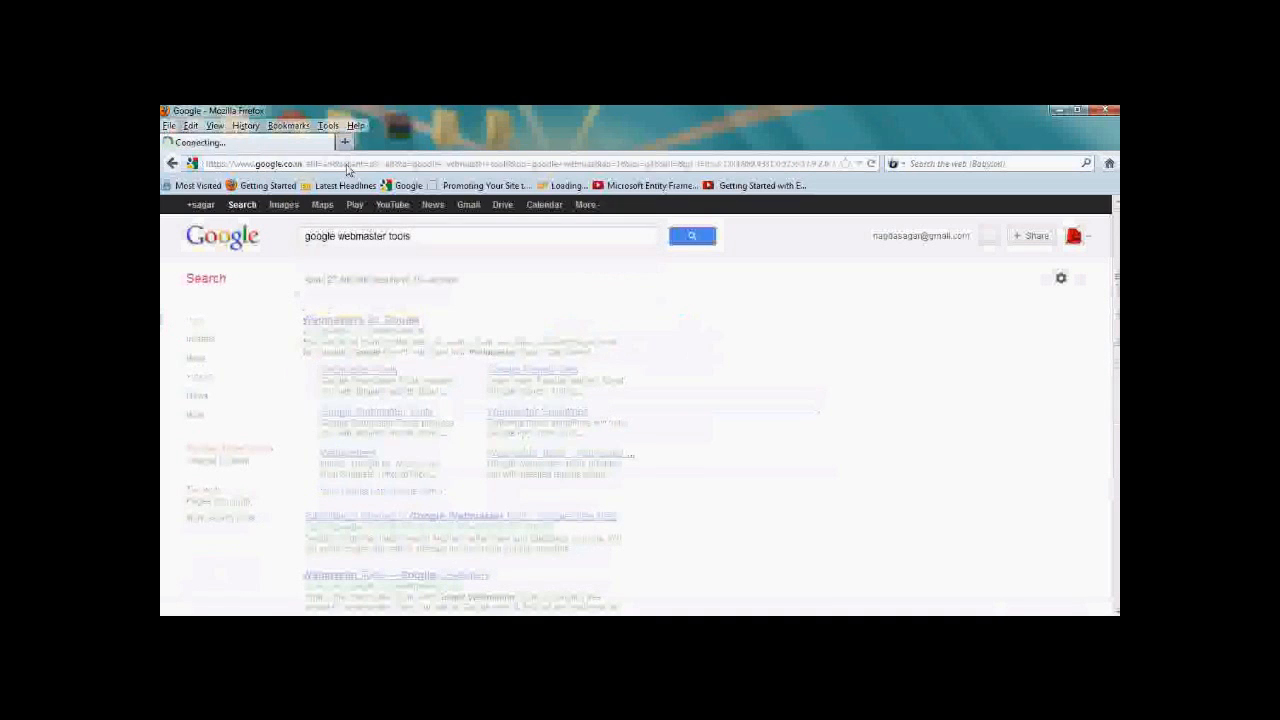
left_click(692, 236)
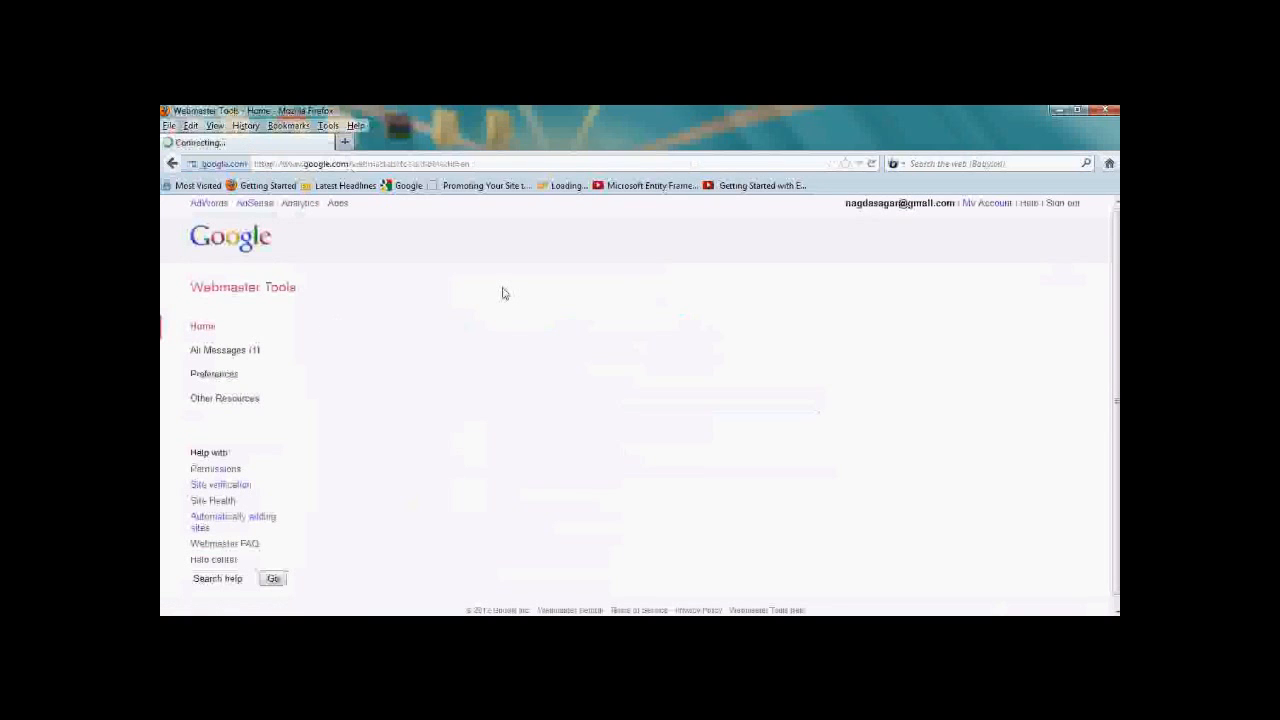
mouse_move(496, 292)
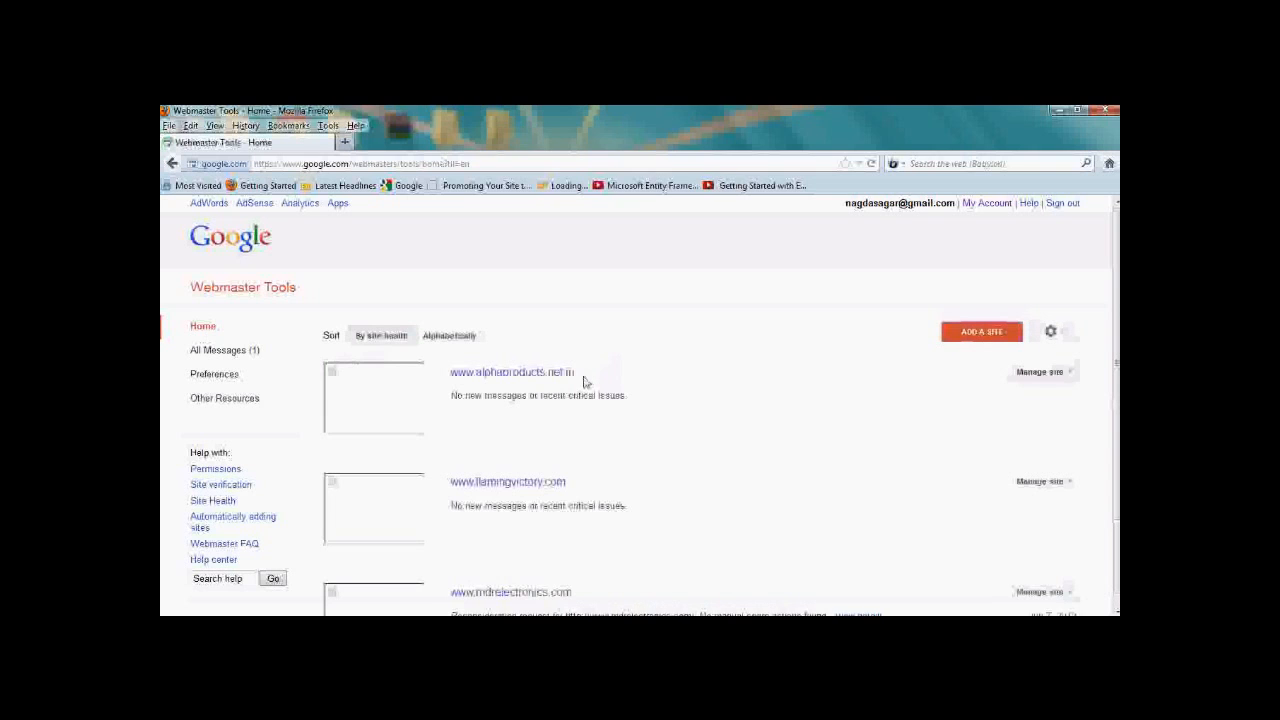
Review the three verified sites on the Webmaster Tools home page and open the first site's dashboard.
scroll("down", 3)
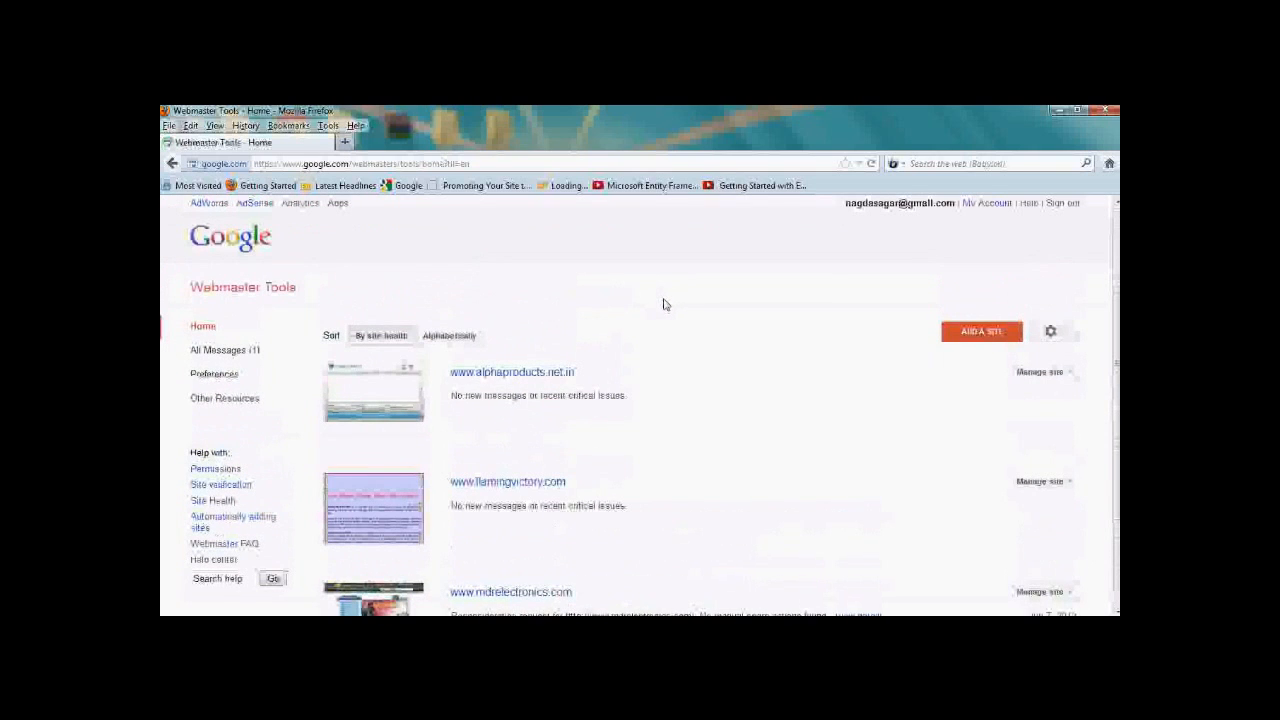
mouse_move(656, 304)
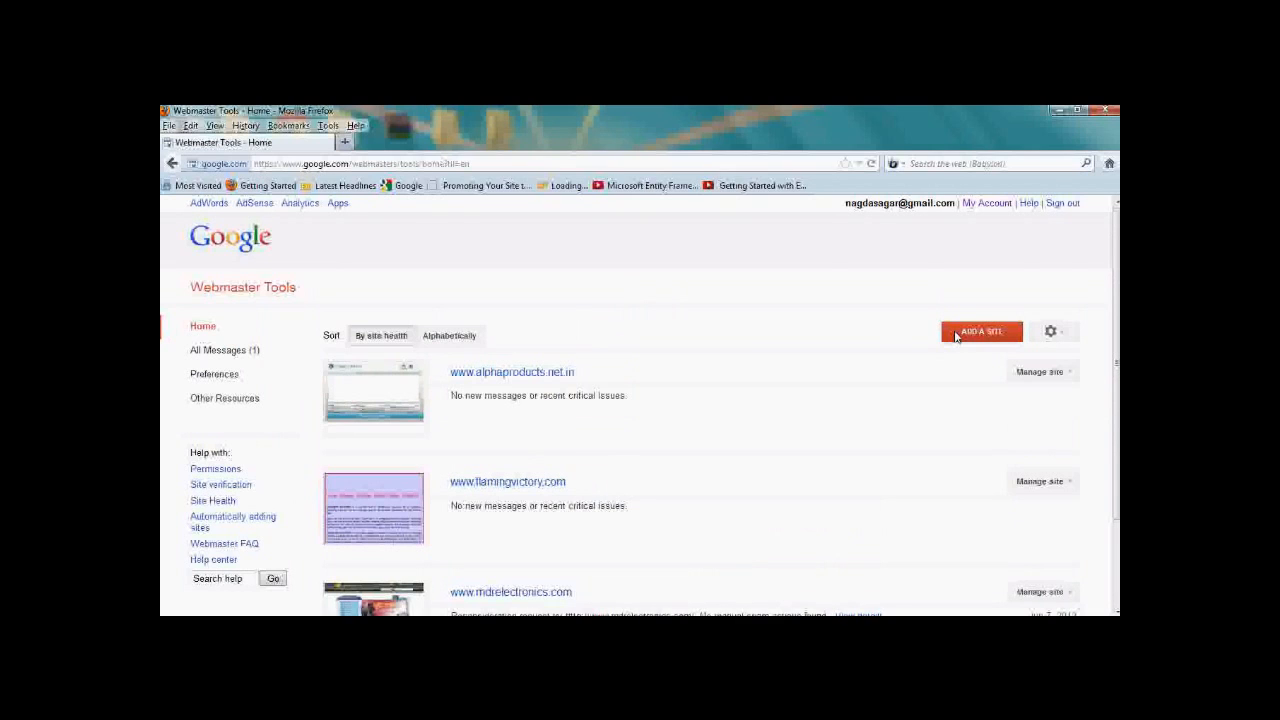
left_click(512, 372)
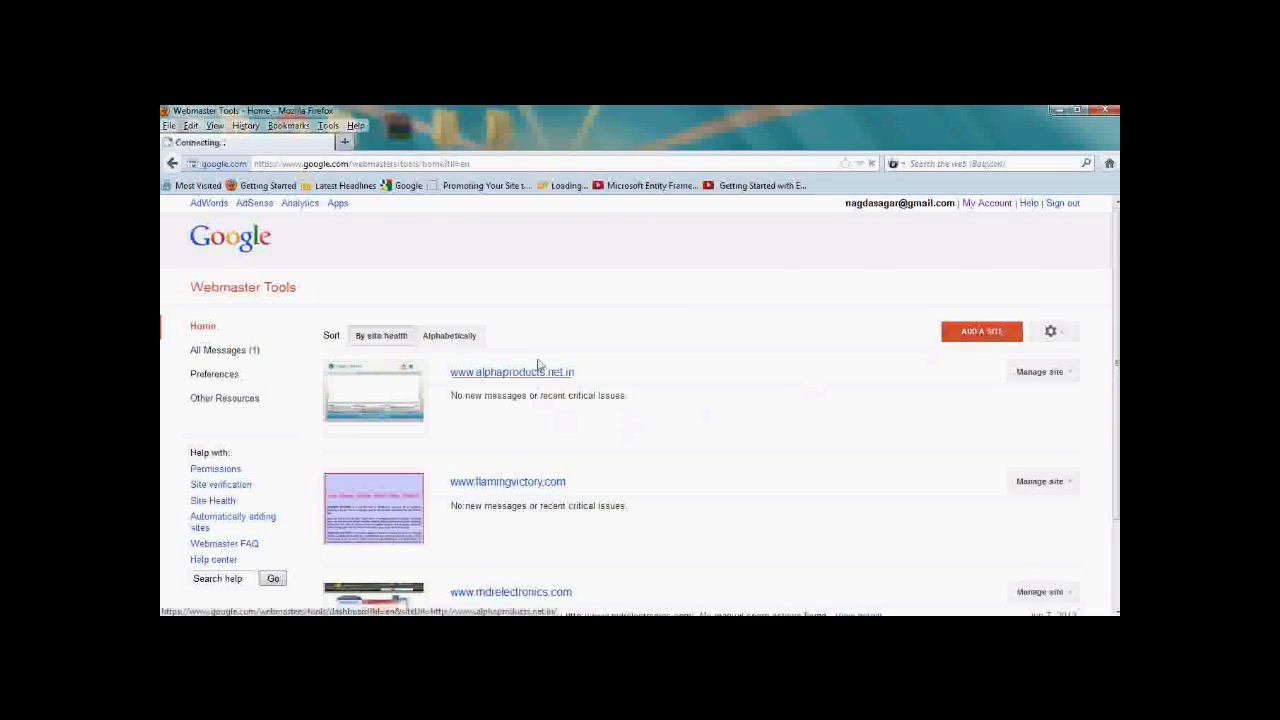
Check the site's Health reports: Blocked URLs robots.txt status, then the Malware report showing no malware detected.
left_click(512, 370)
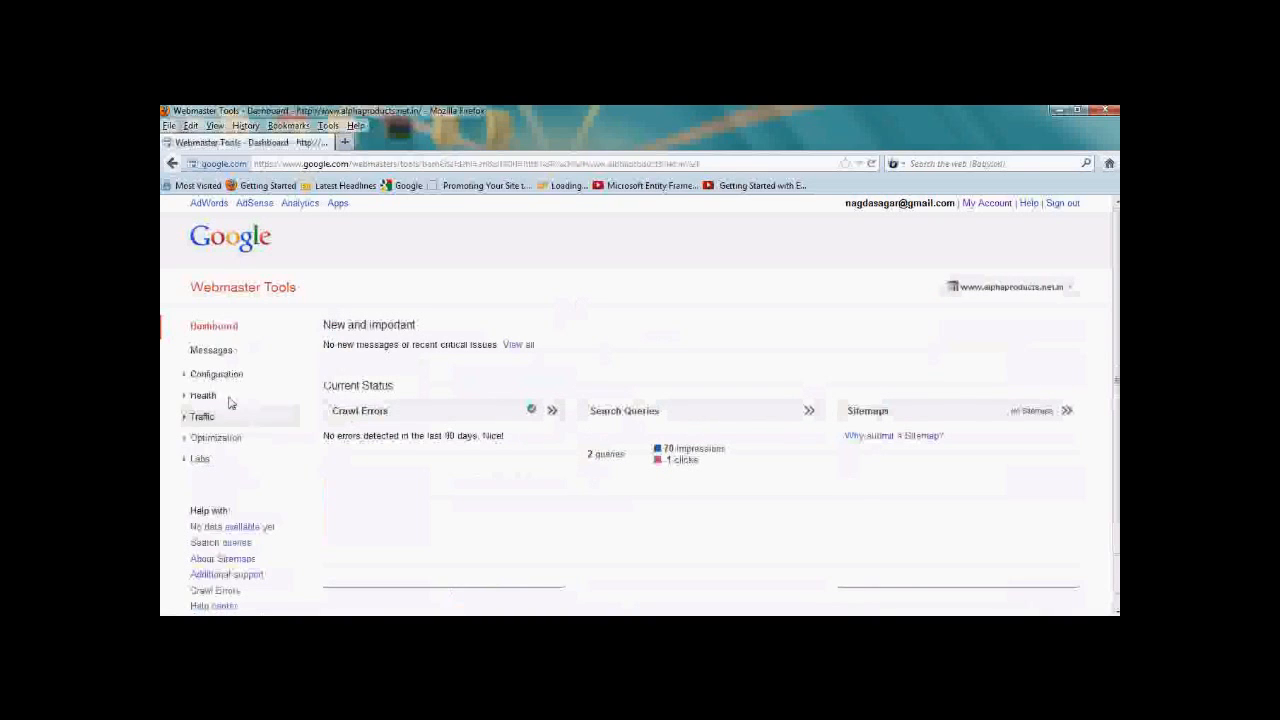
left_click(204, 396)
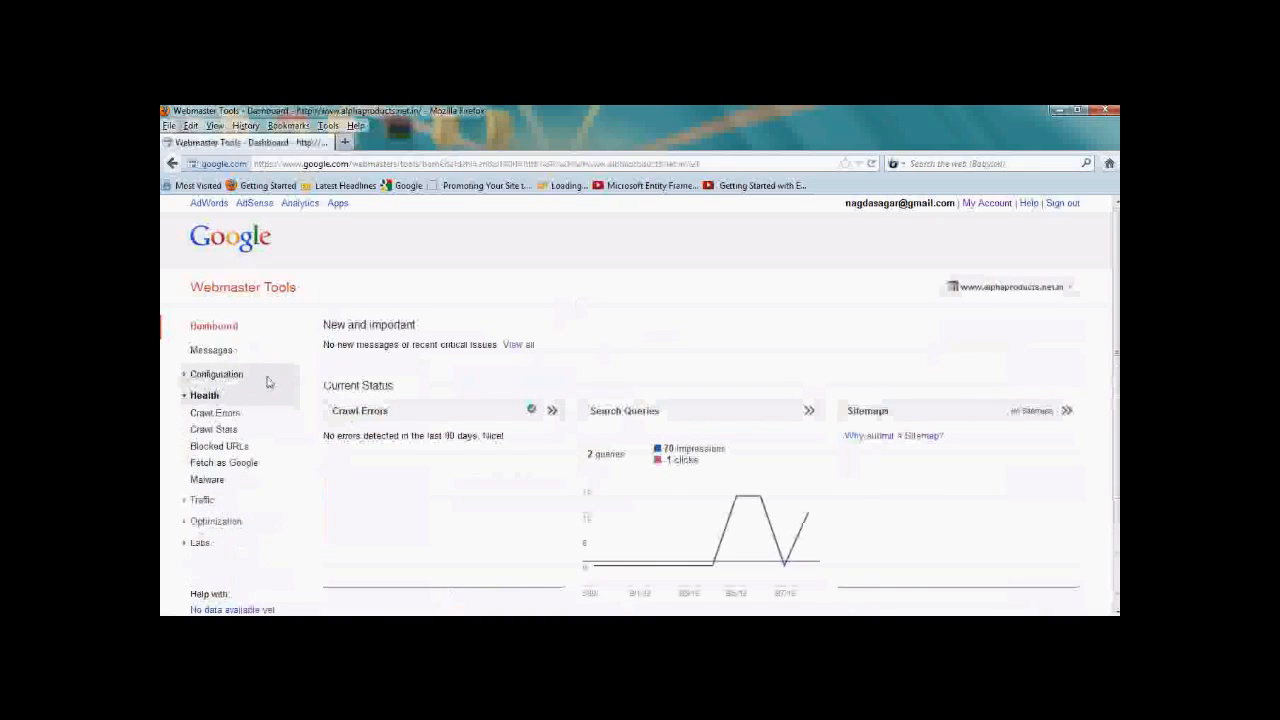
mouse_move(218, 446)
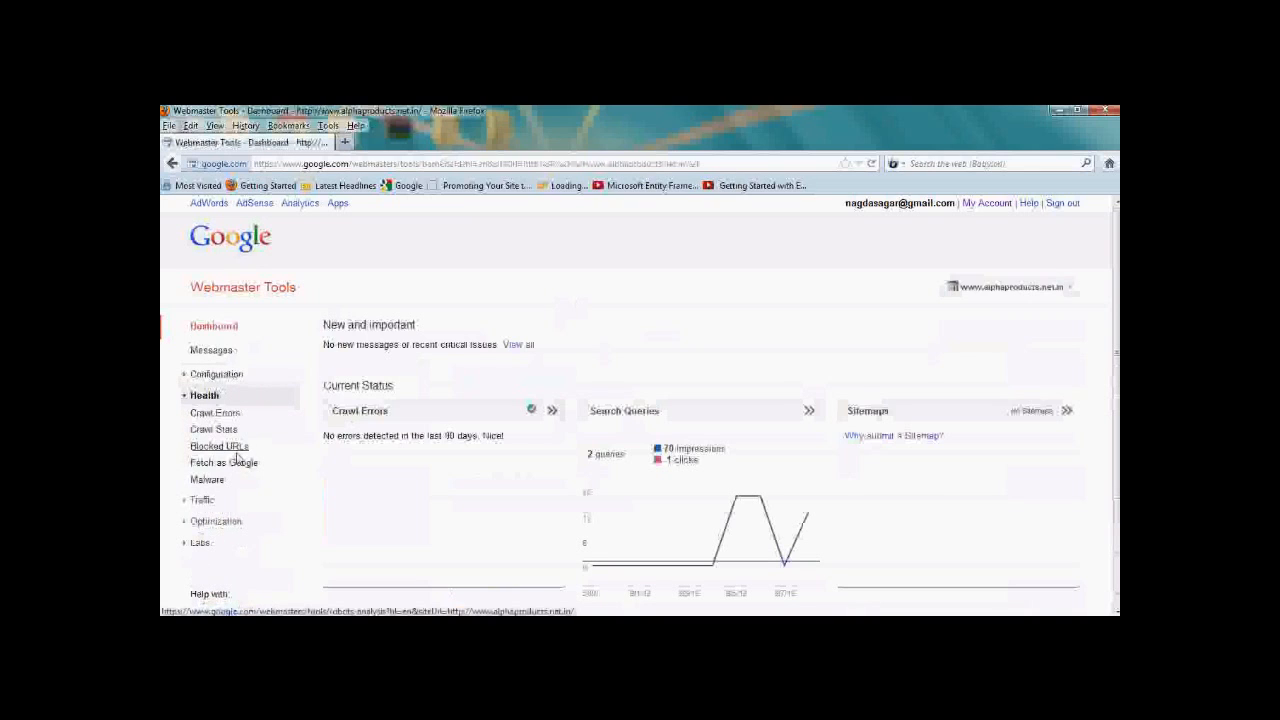
left_click(208, 480)
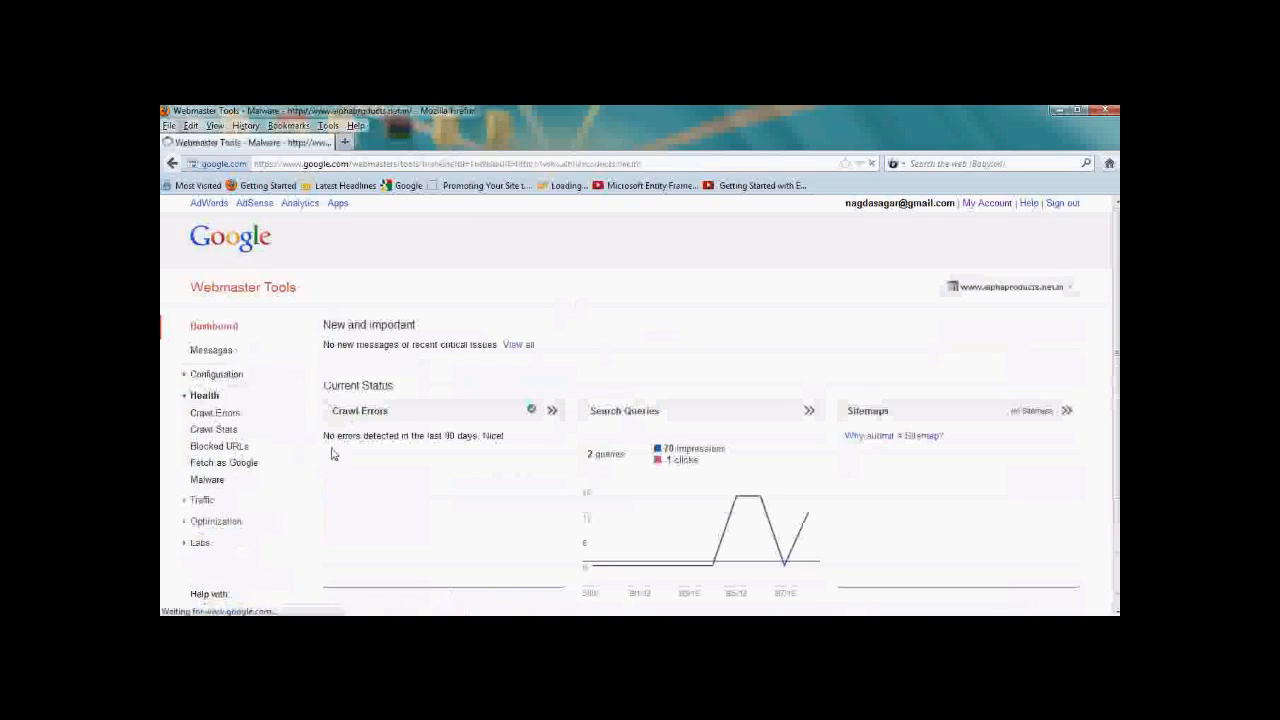
left_click(208, 480)
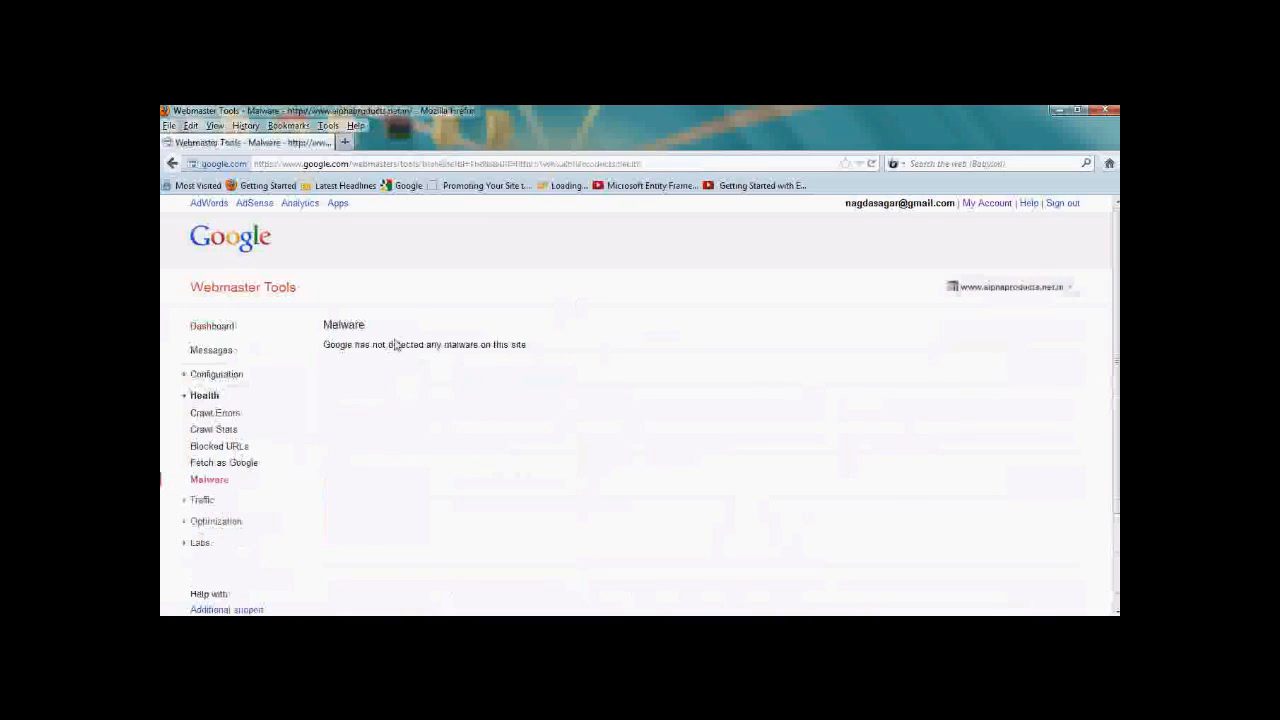
mouse_move(428, 360)
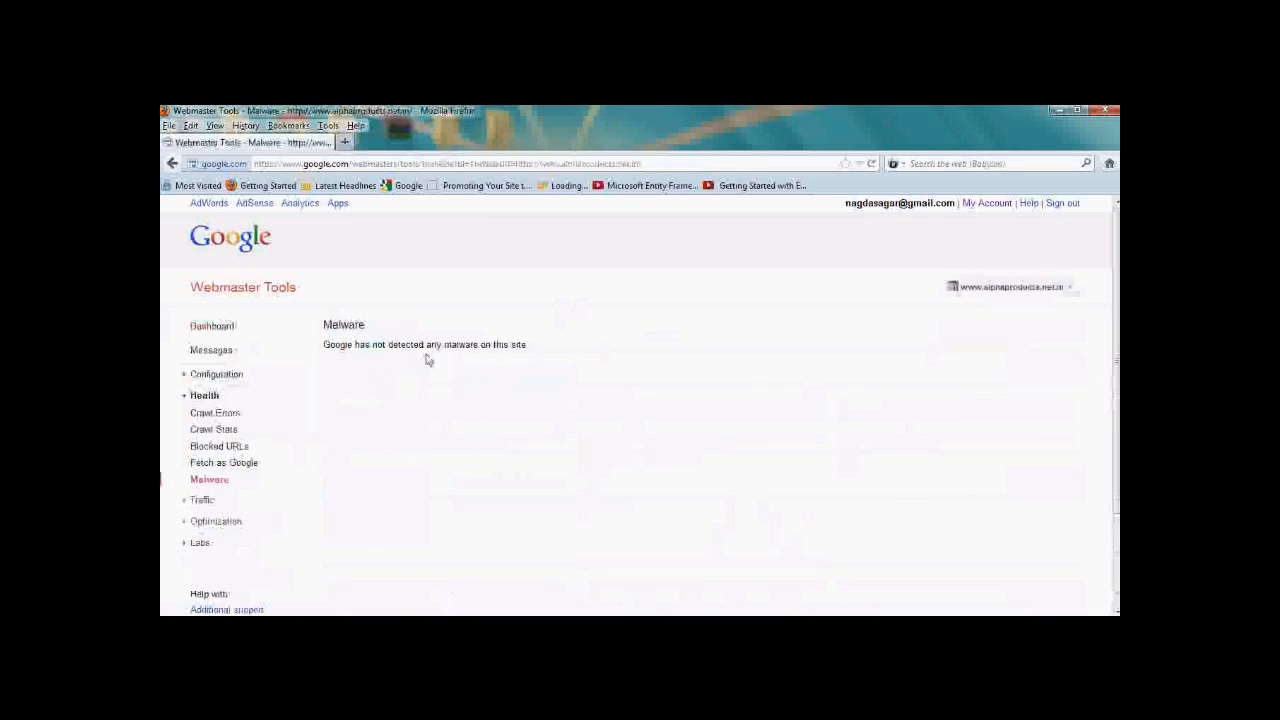
mouse_move(320, 420)
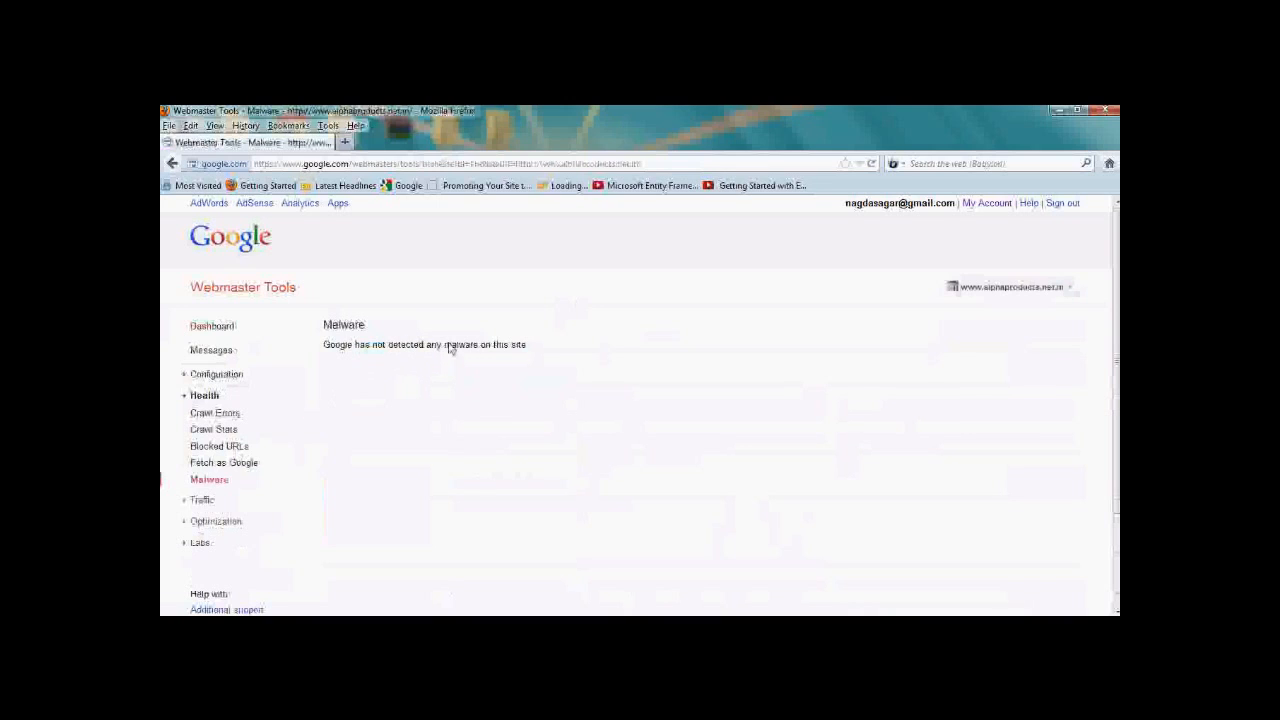
mouse_move(524, 356)
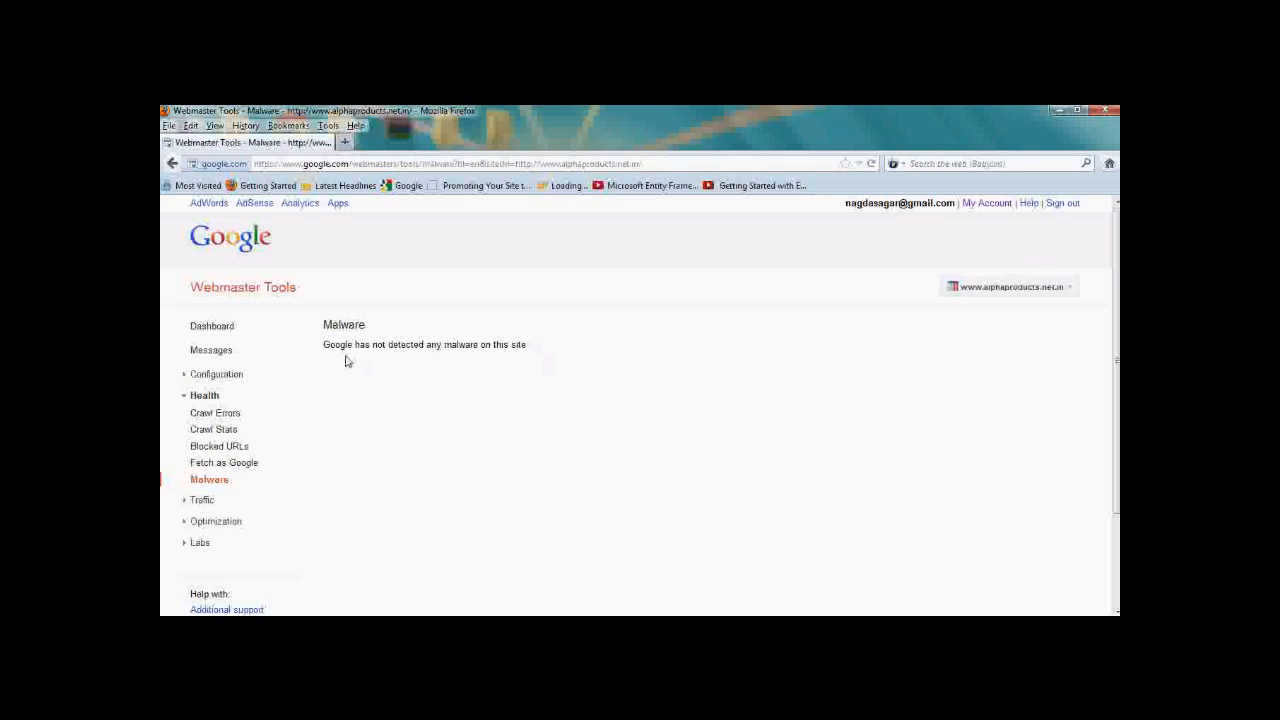
mouse_move(324, 352)
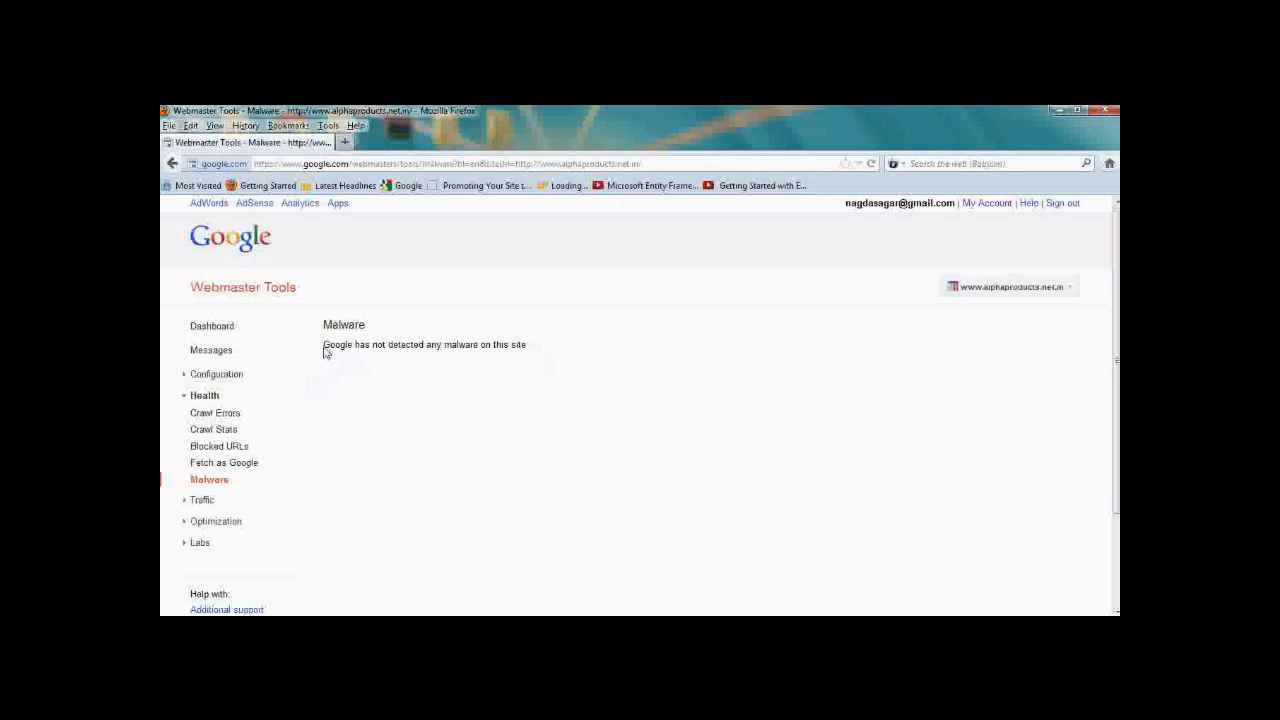
mouse_move(488, 360)
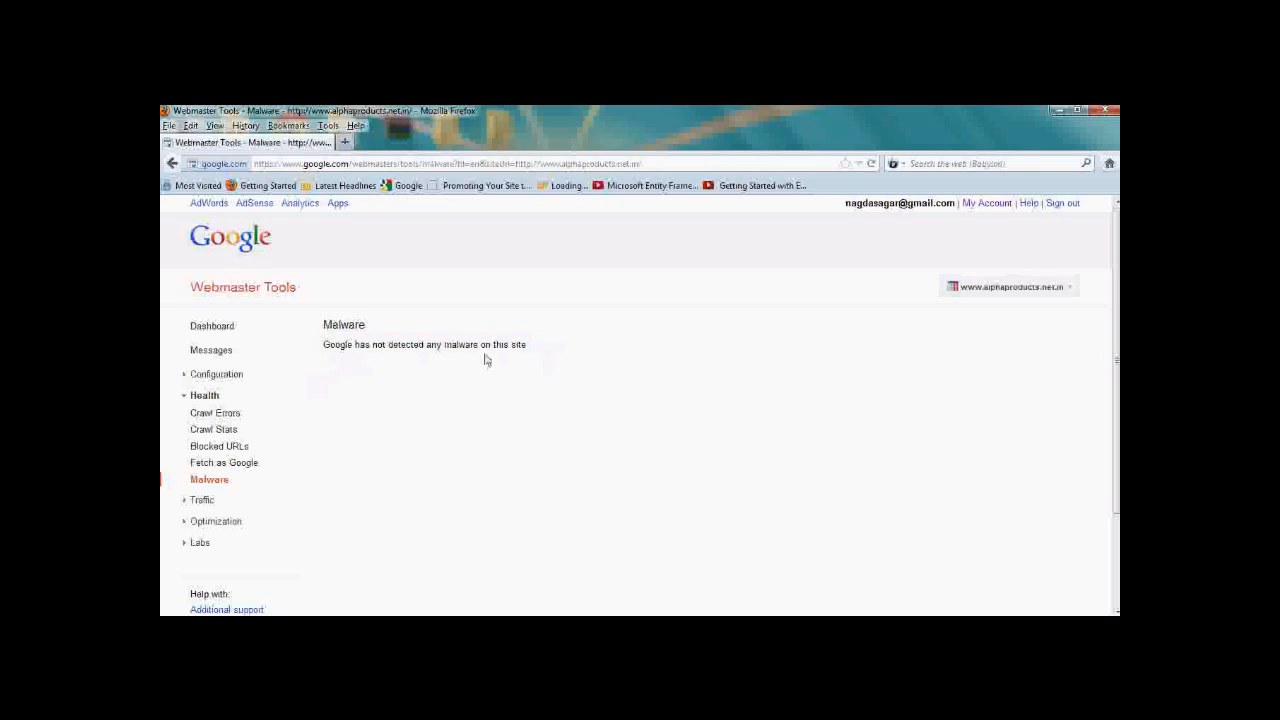
mouse_move(234, 444)
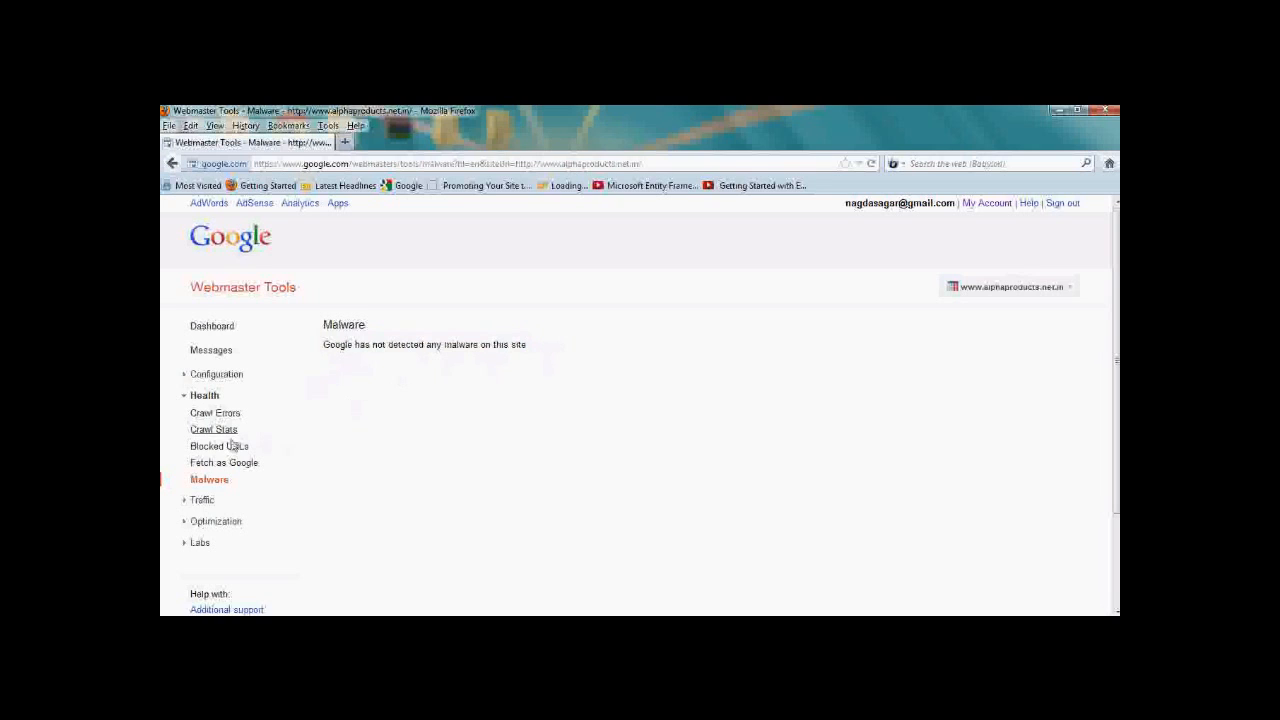
left_click(220, 446)
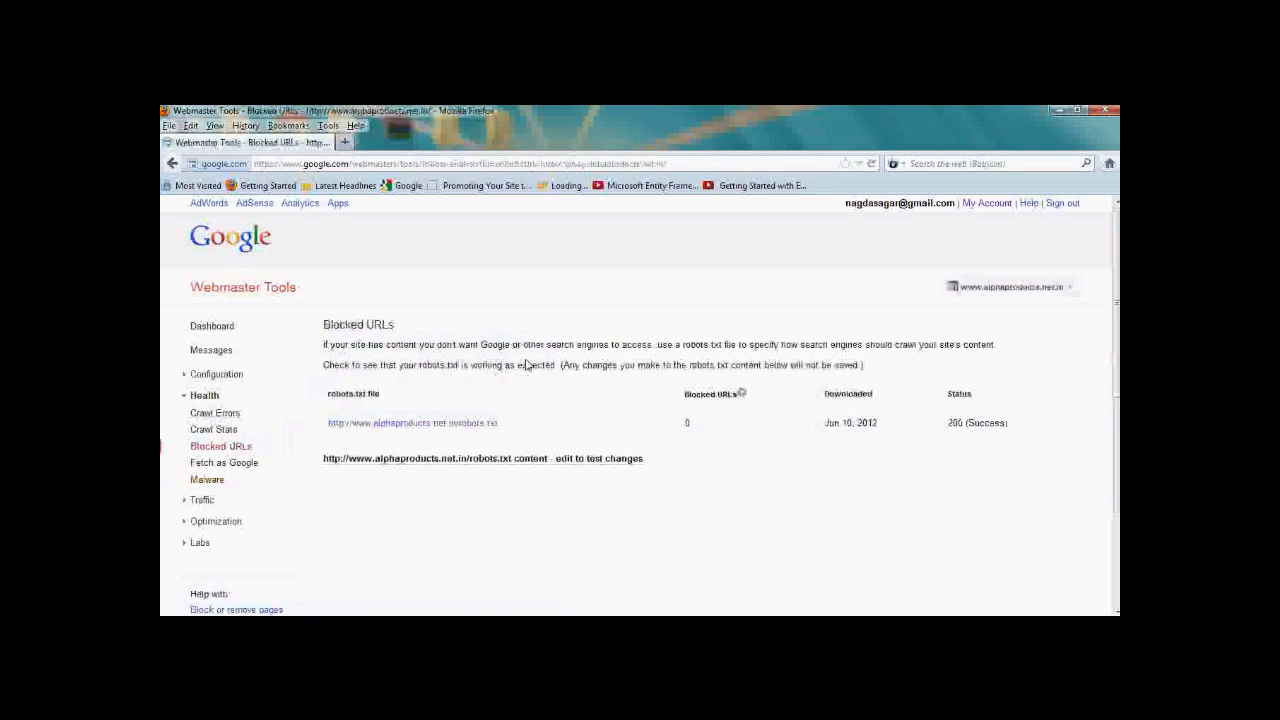
mouse_move(524, 368)
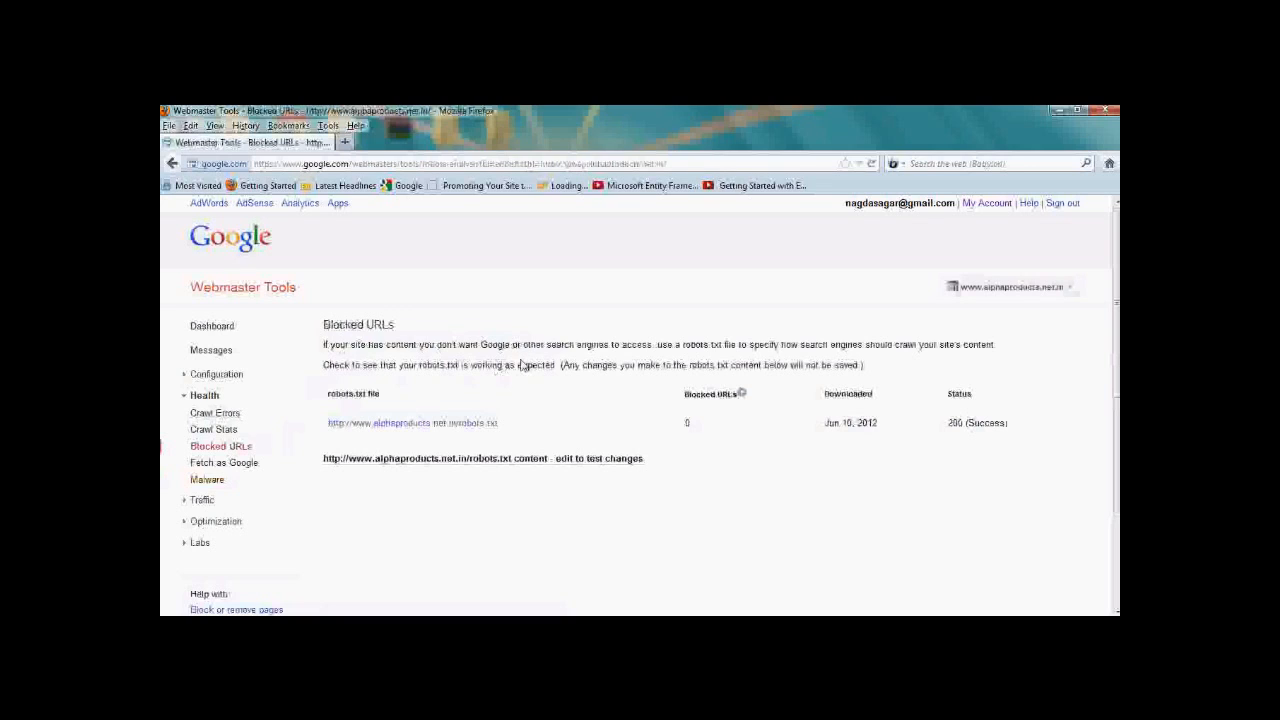
mouse_move(208, 480)
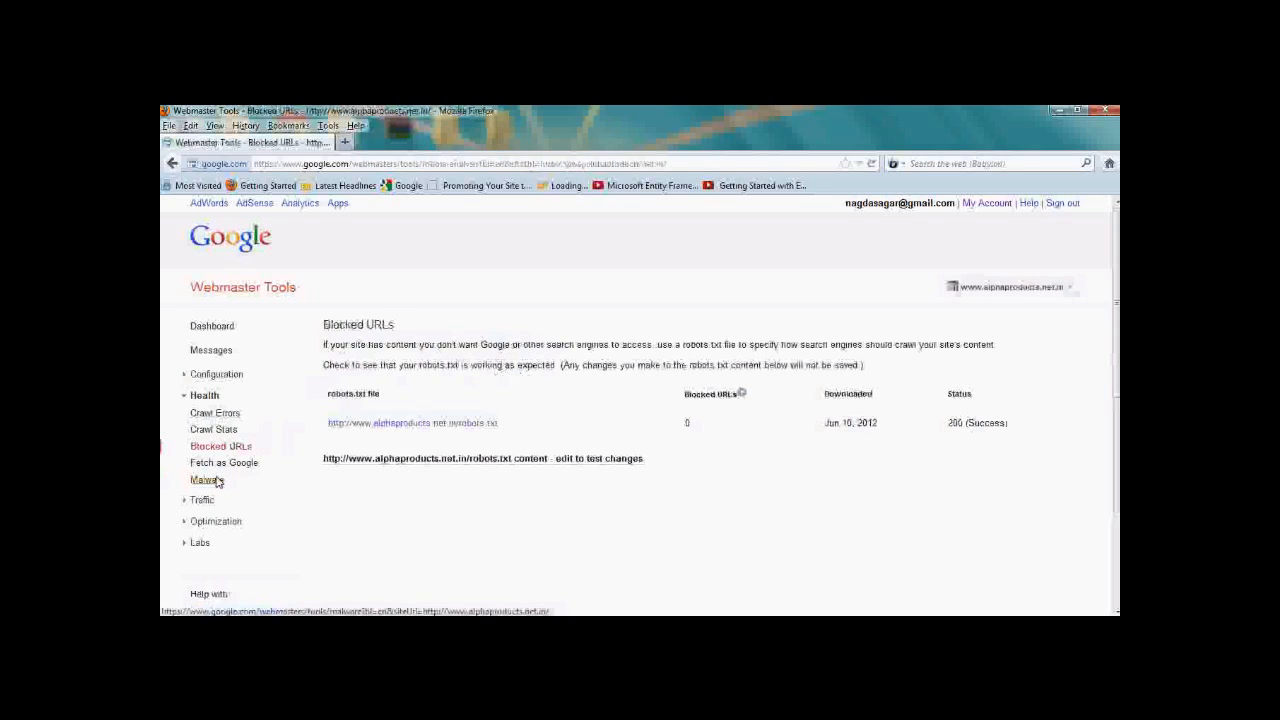
left_click(208, 480)
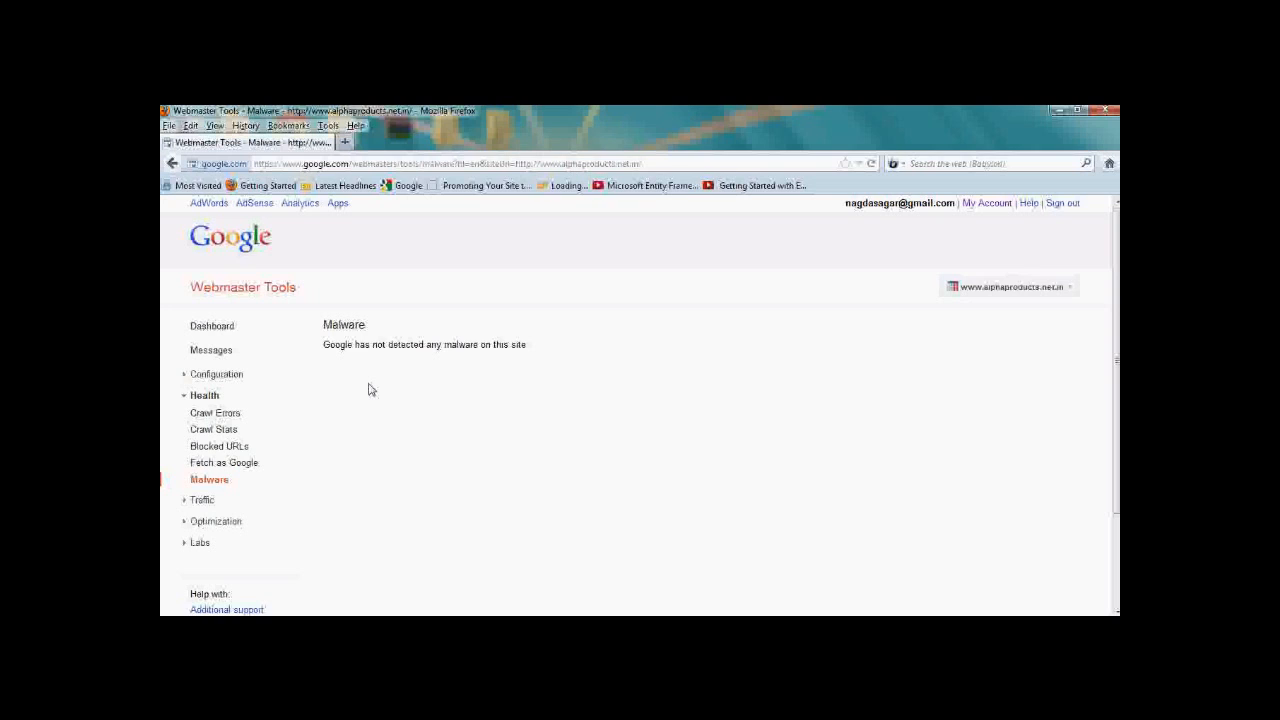
mouse_move(600, 580)
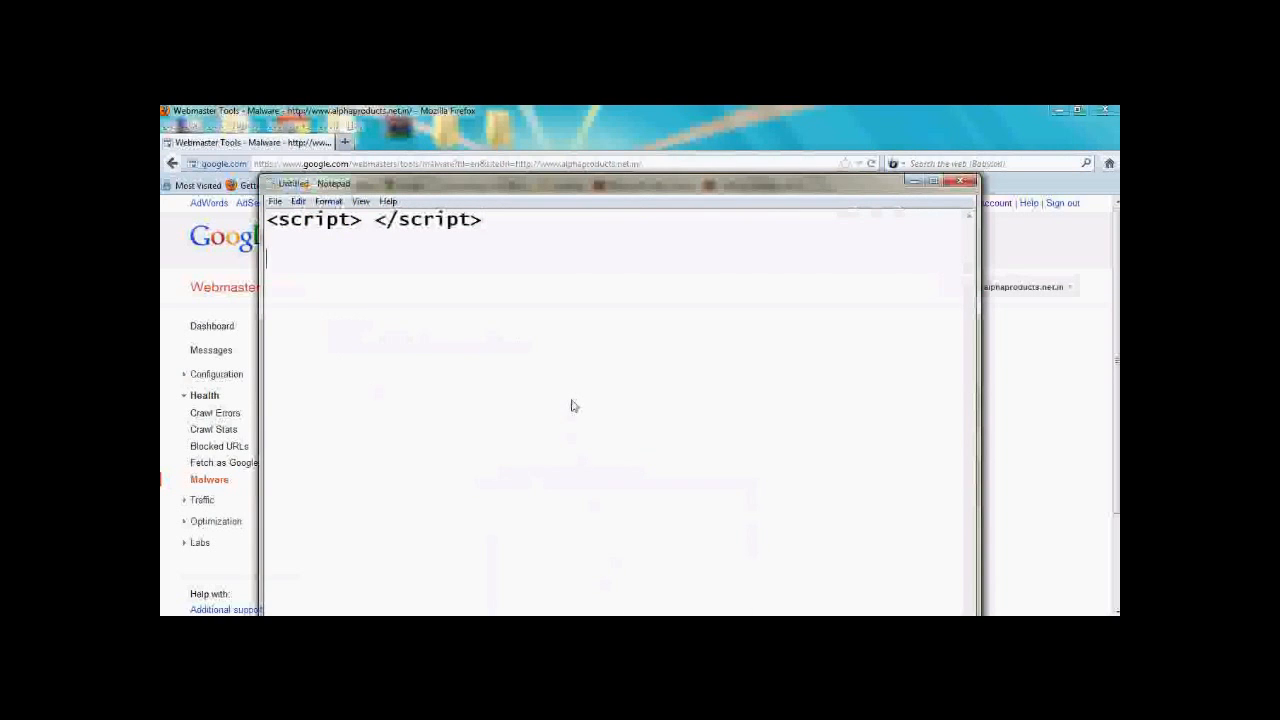
List tips 1 and 2: change FTP details frequently and change the DB string.
type("1.")
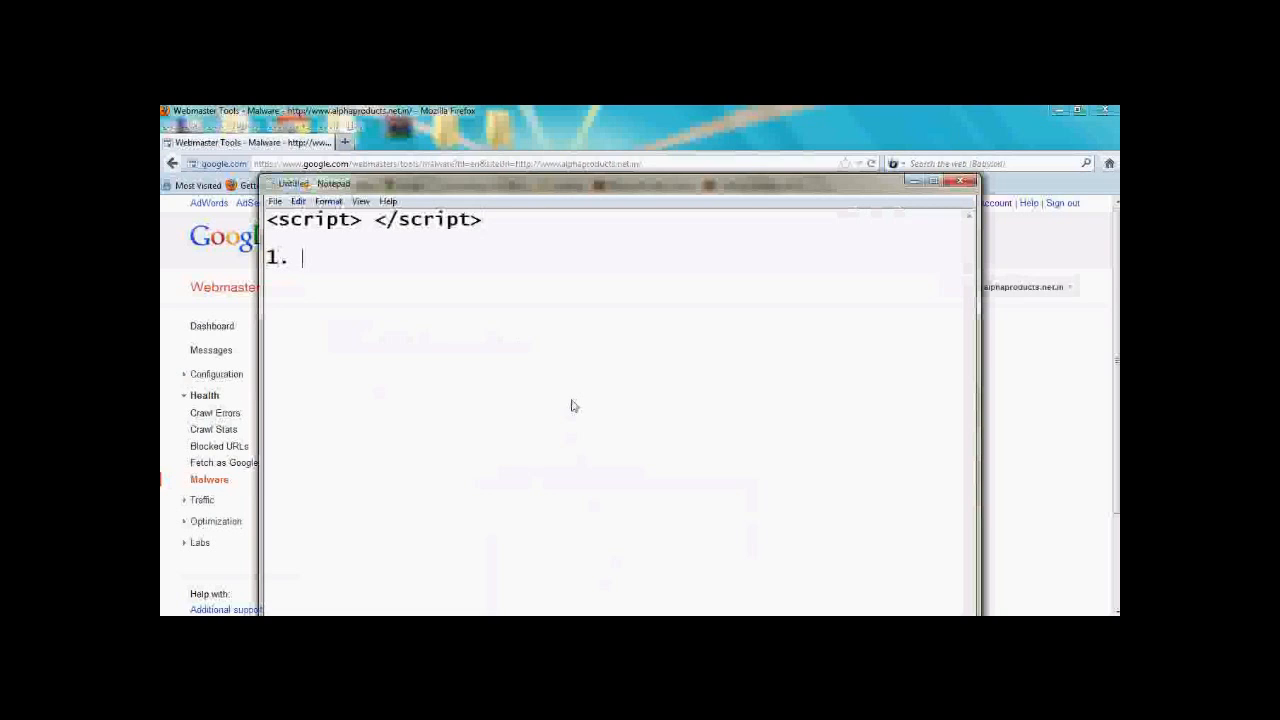
type("Change ftp d")
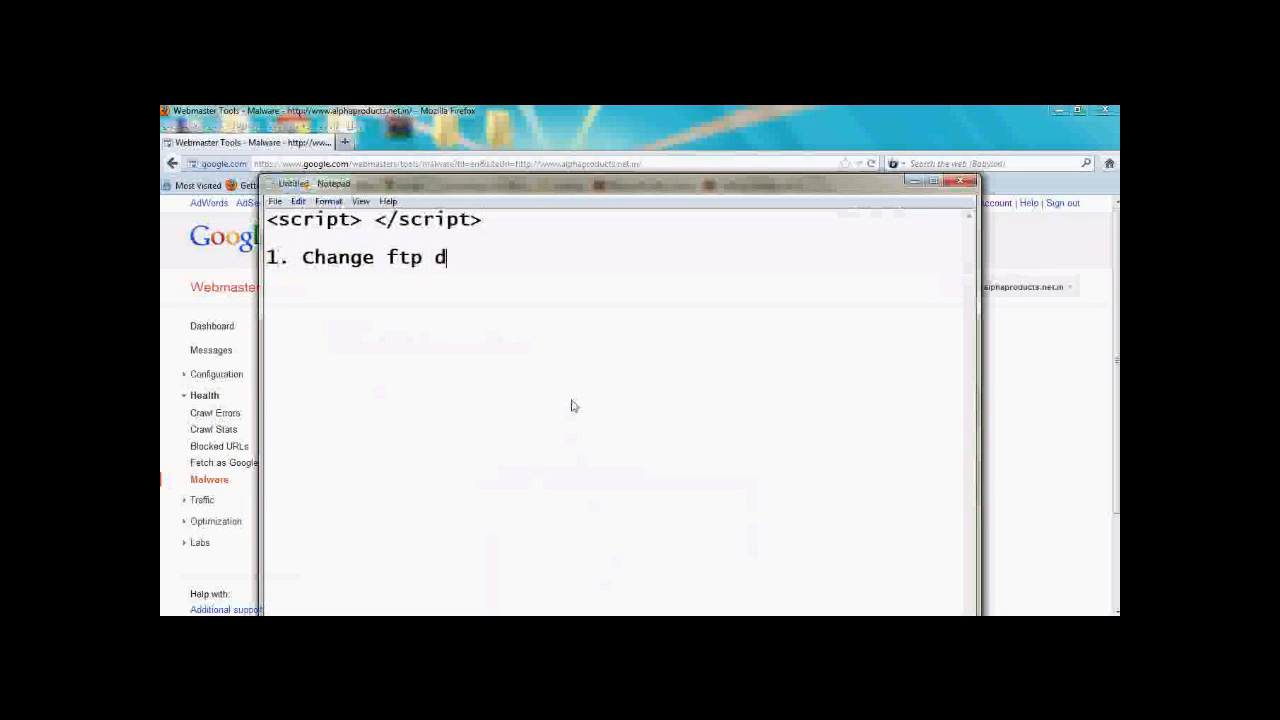
type("etails")
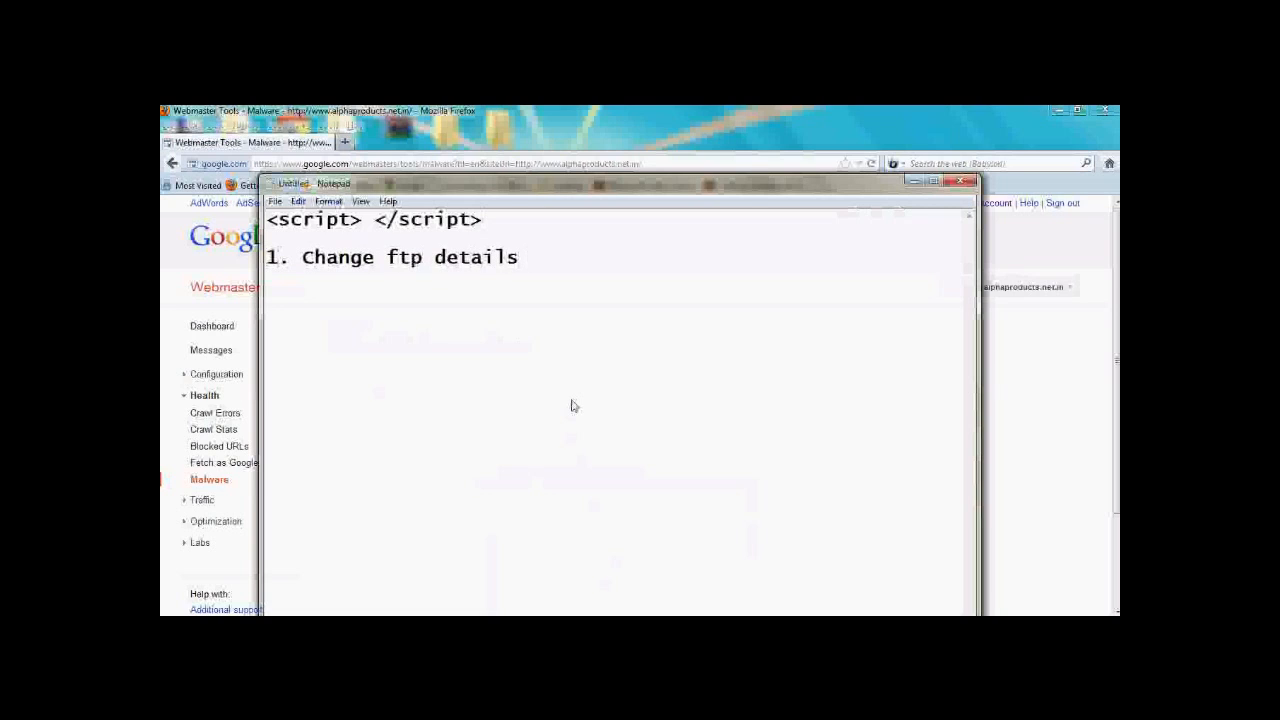
type("frequentl")
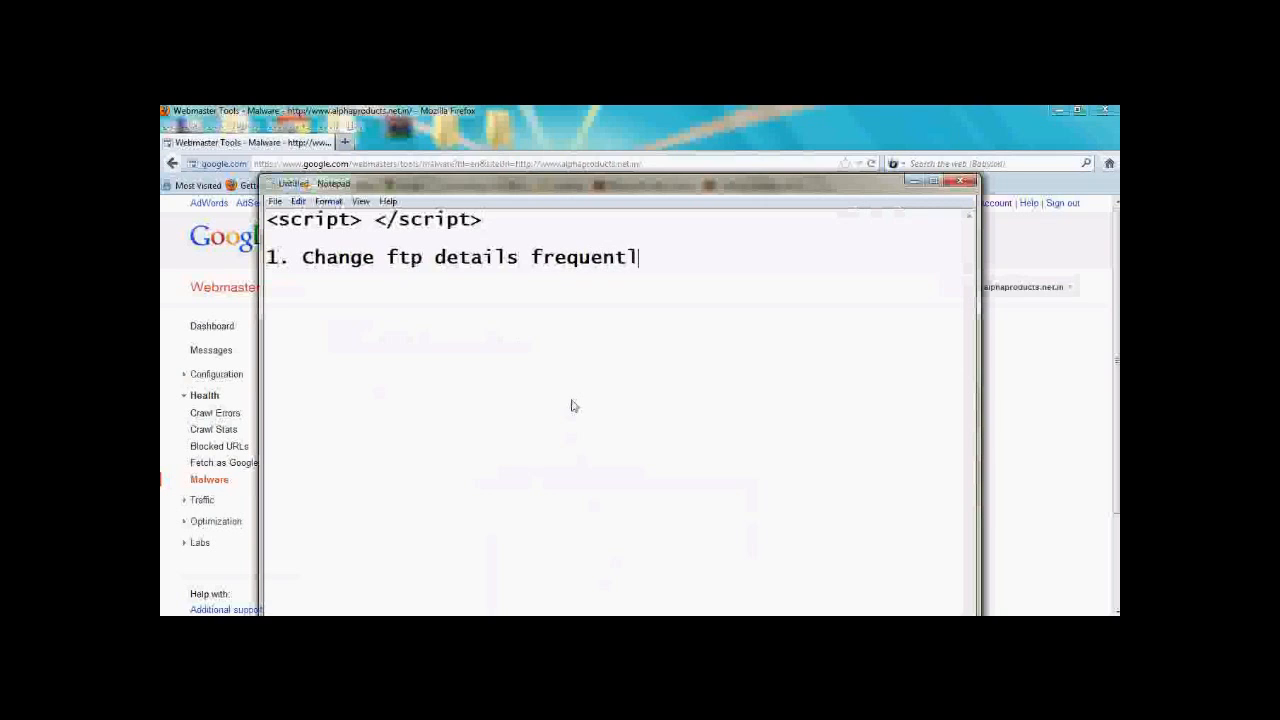
type("y")
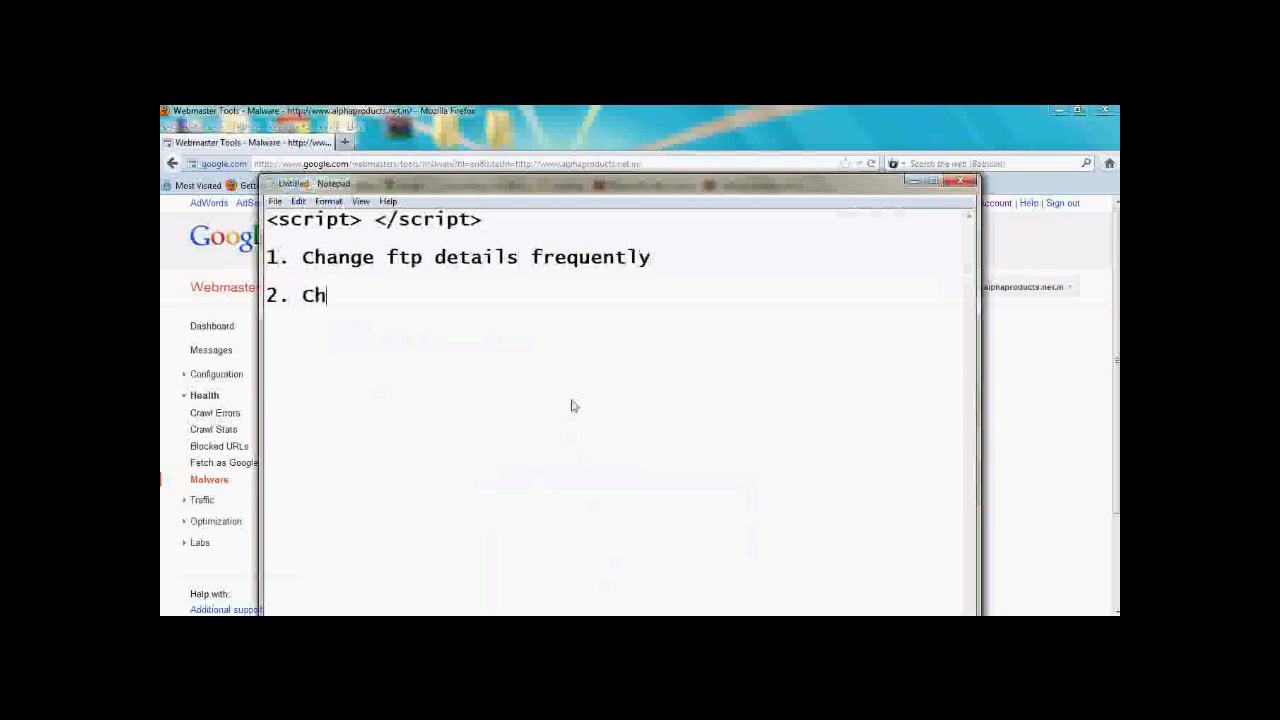
type("ange db string frequently.")
type("3.")
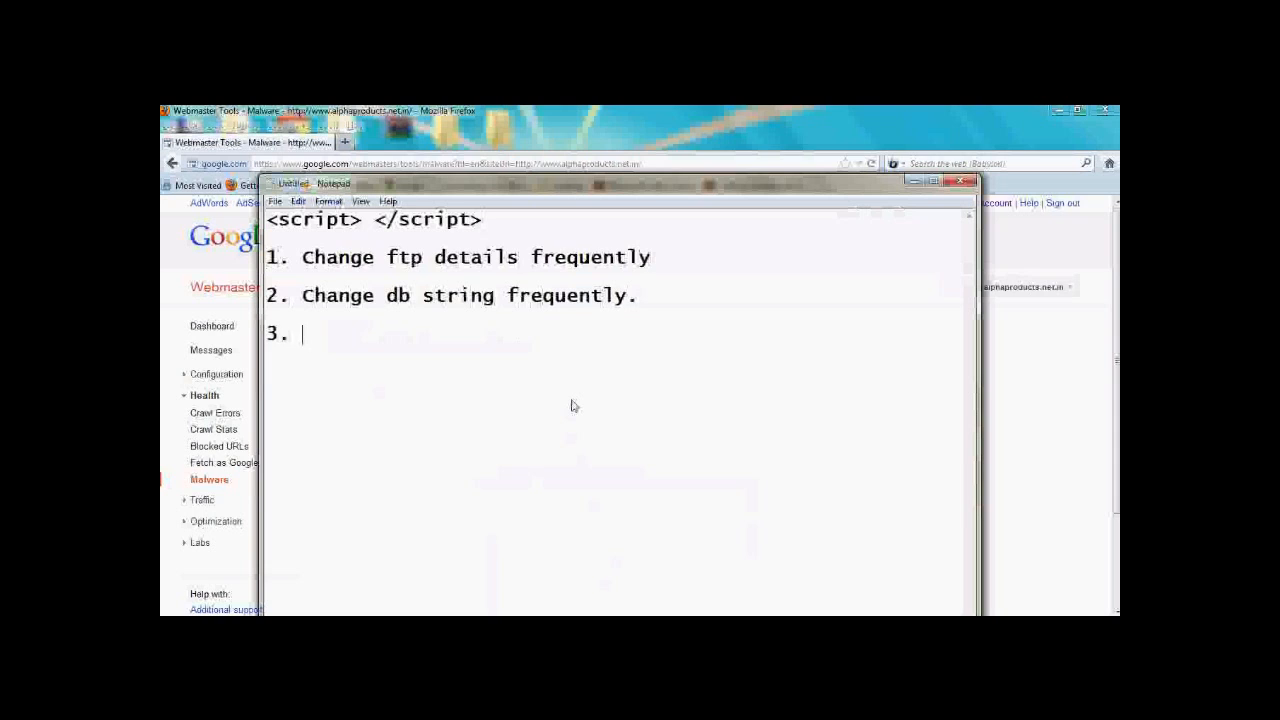
Add tip 3: change the DB admin password frequently.
type("Chan")
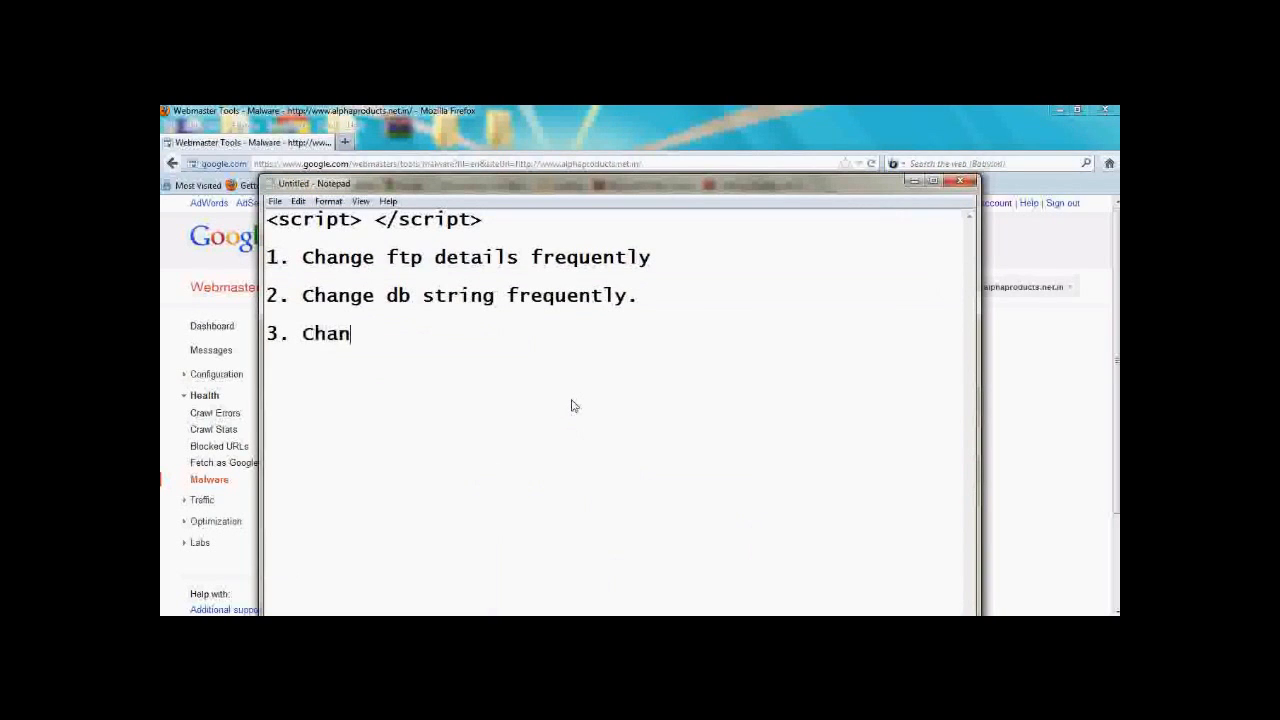
type("ge DB")
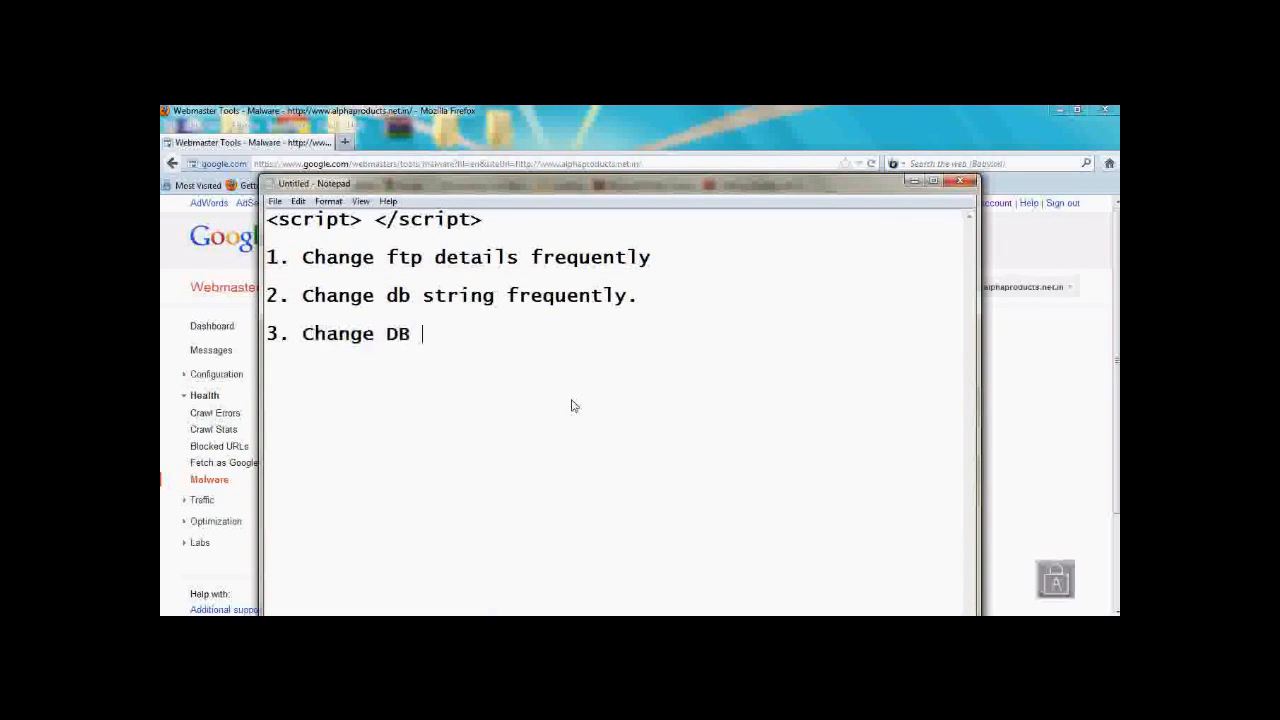
type("A")
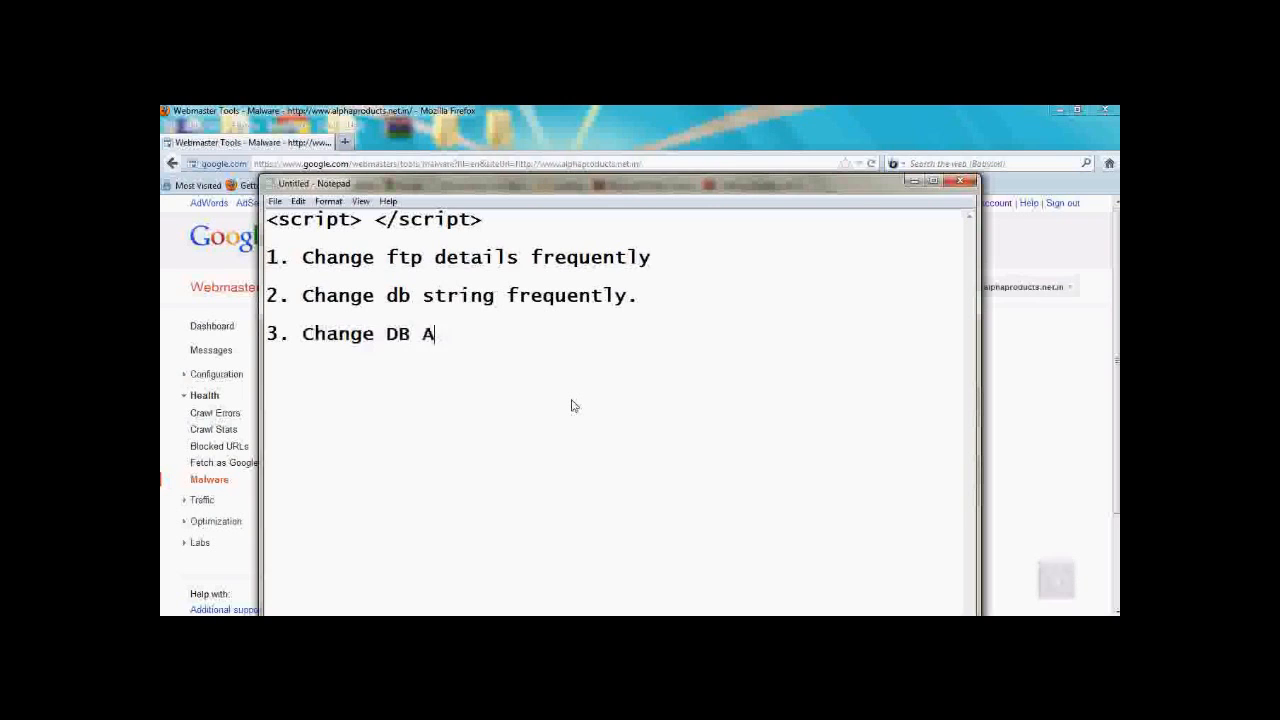
type("dmin pass")
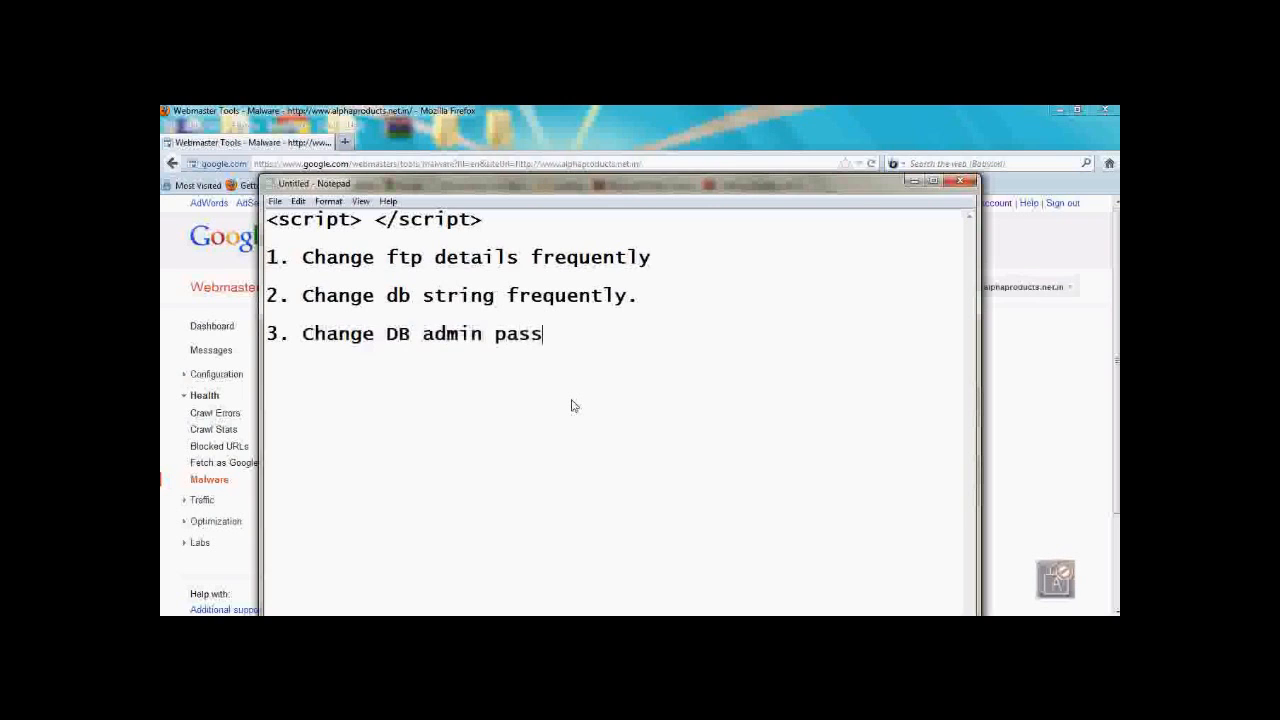
type("word fre")
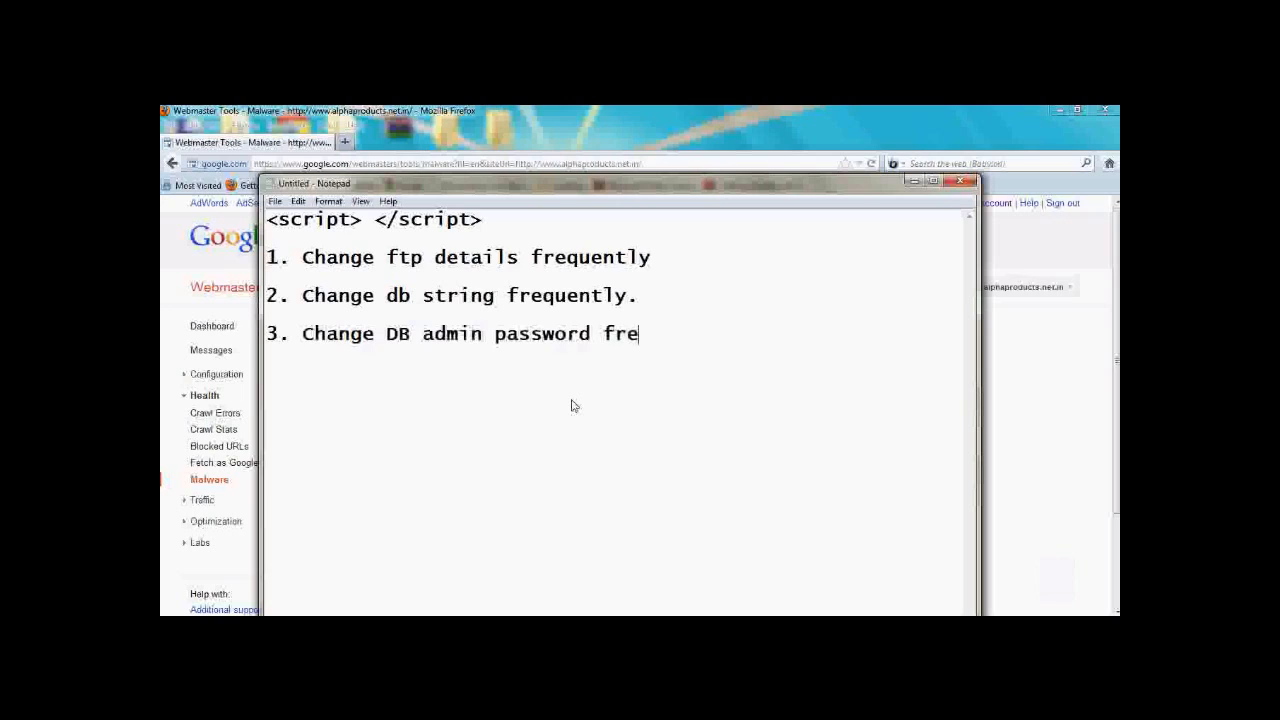
type("quently")
type("4")
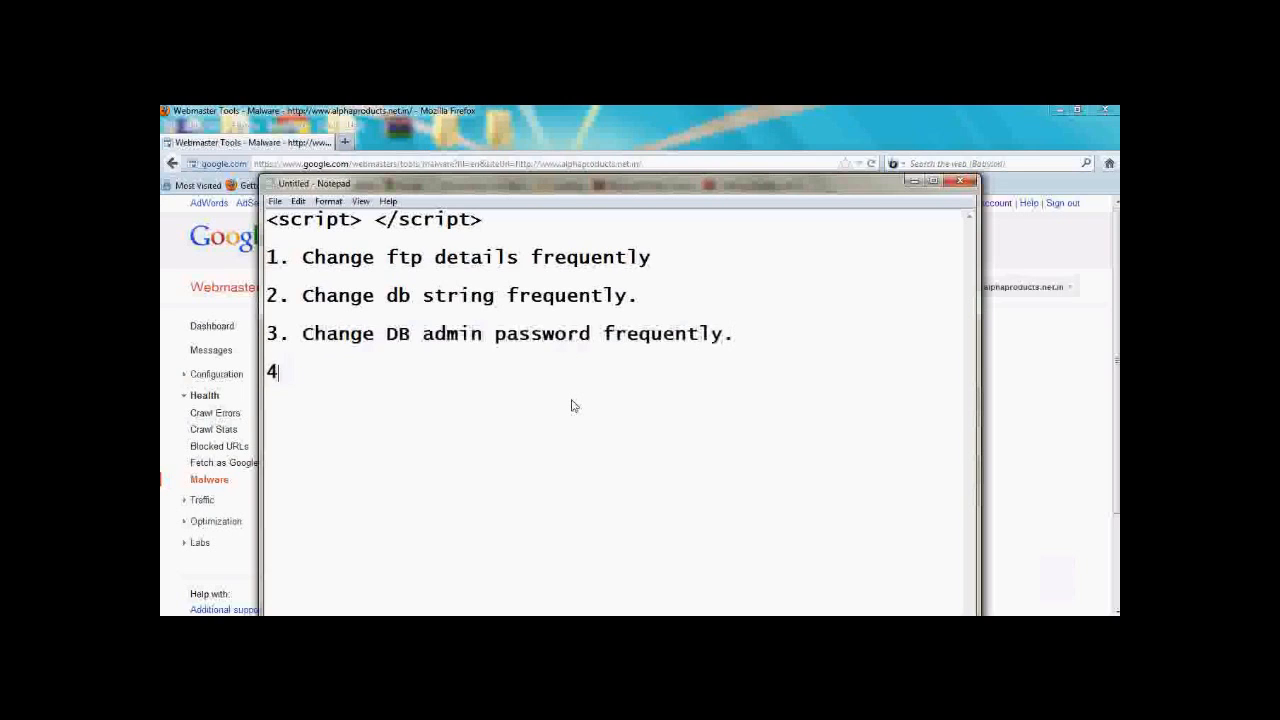
Add tip 4: do not store the FTP details in your FTP client.
type(". Do")
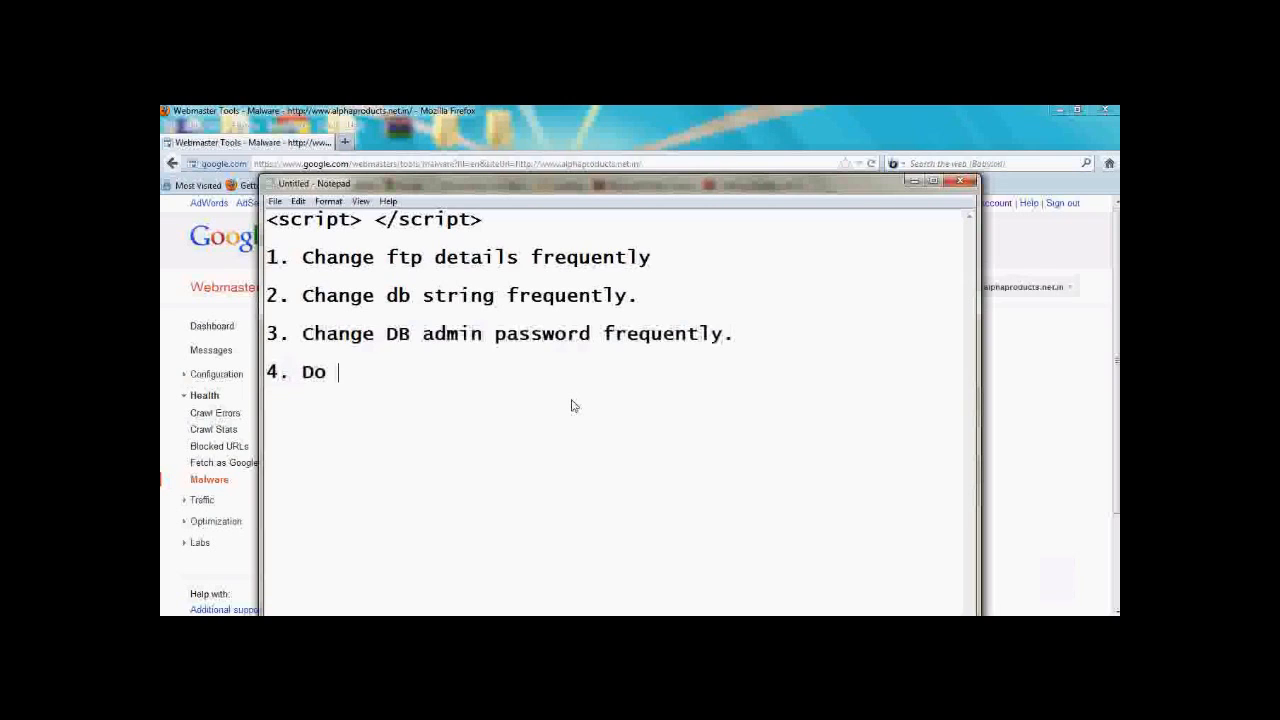
type("not store")
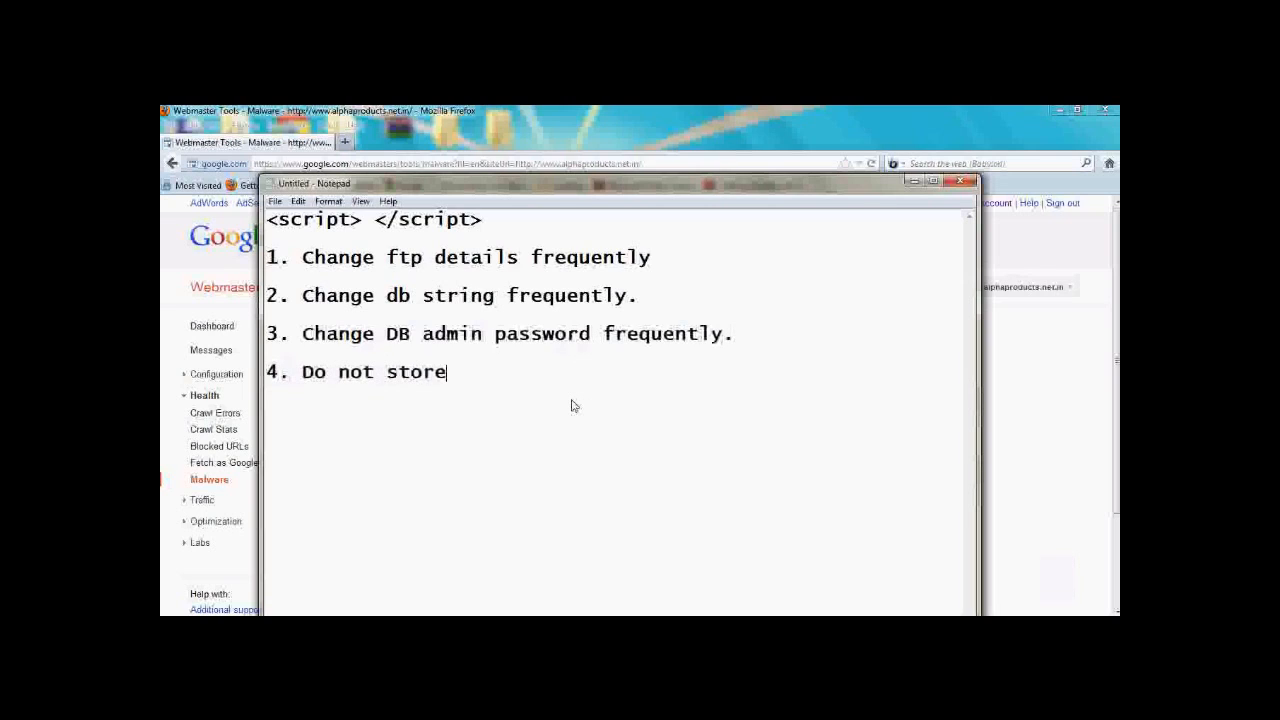
type("the ftp")
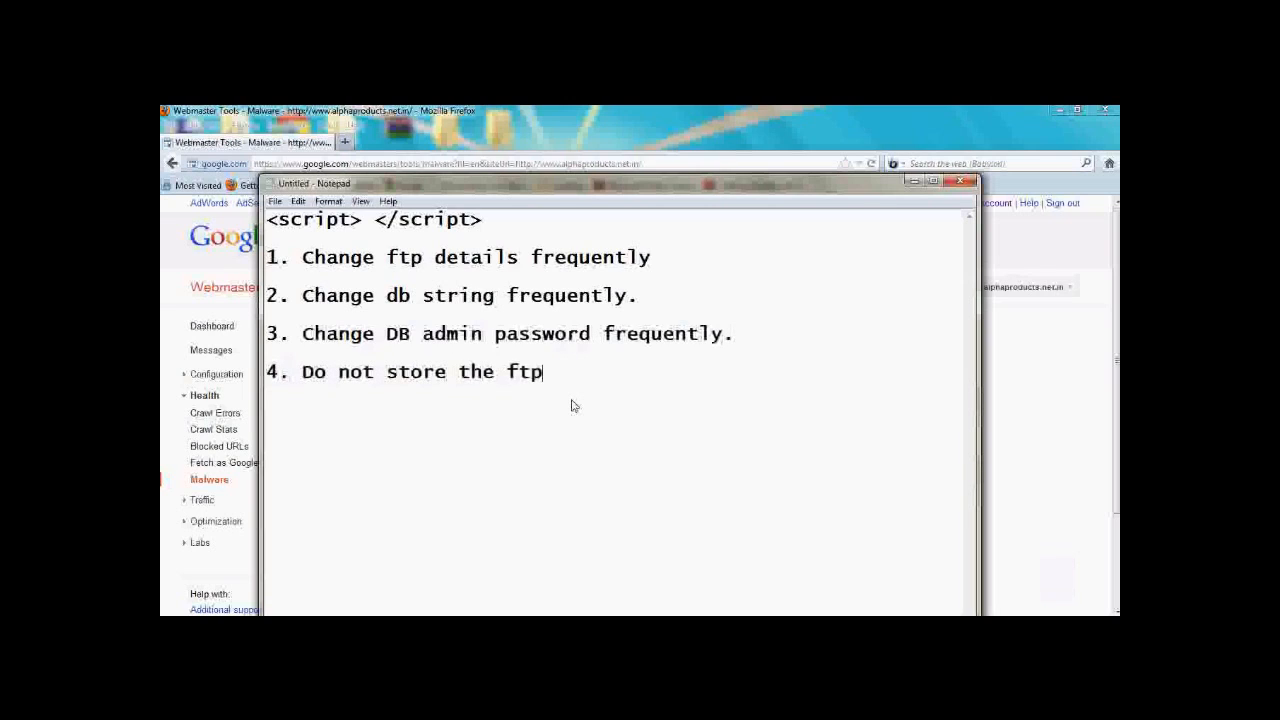
type("details in")
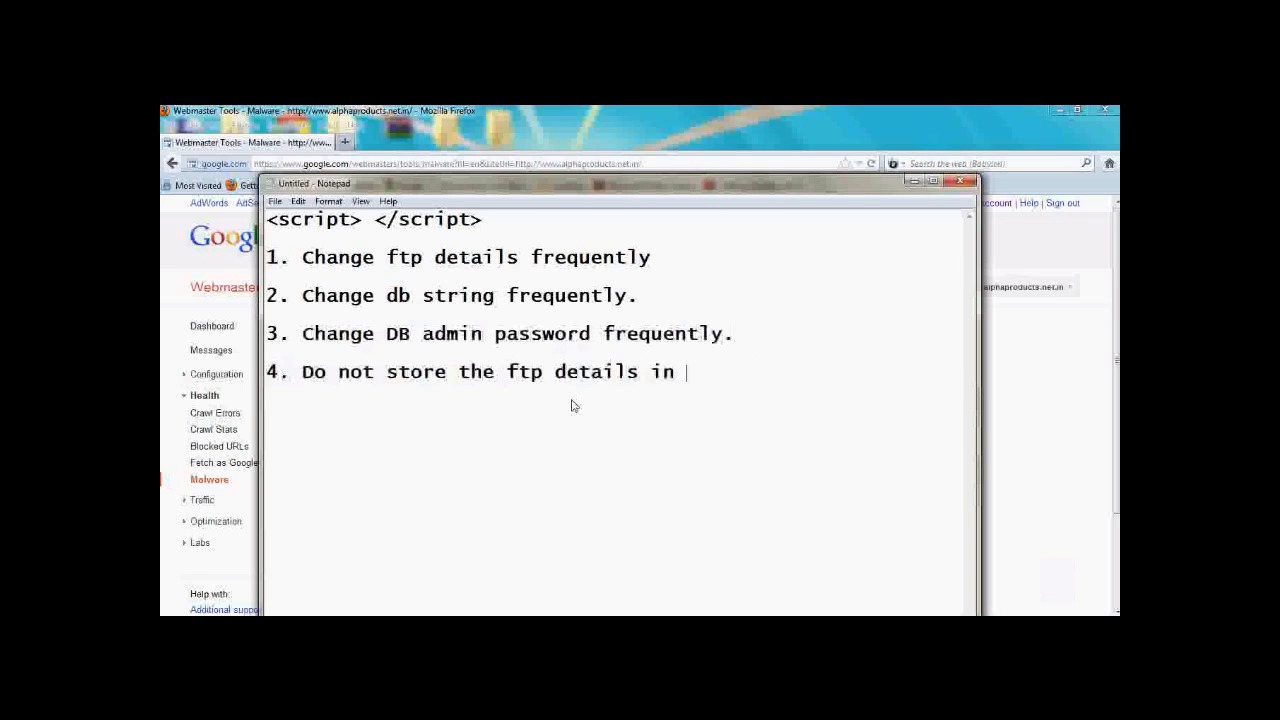
type("your ftp cli")
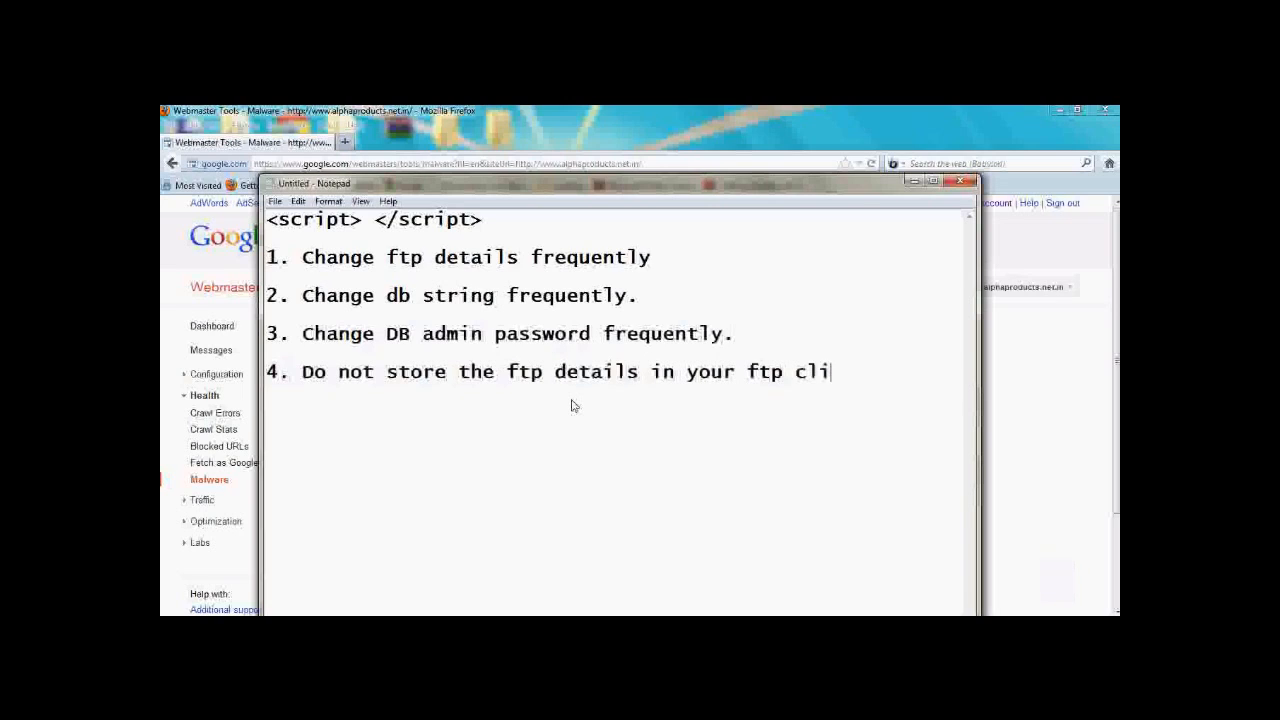
type("ent.")
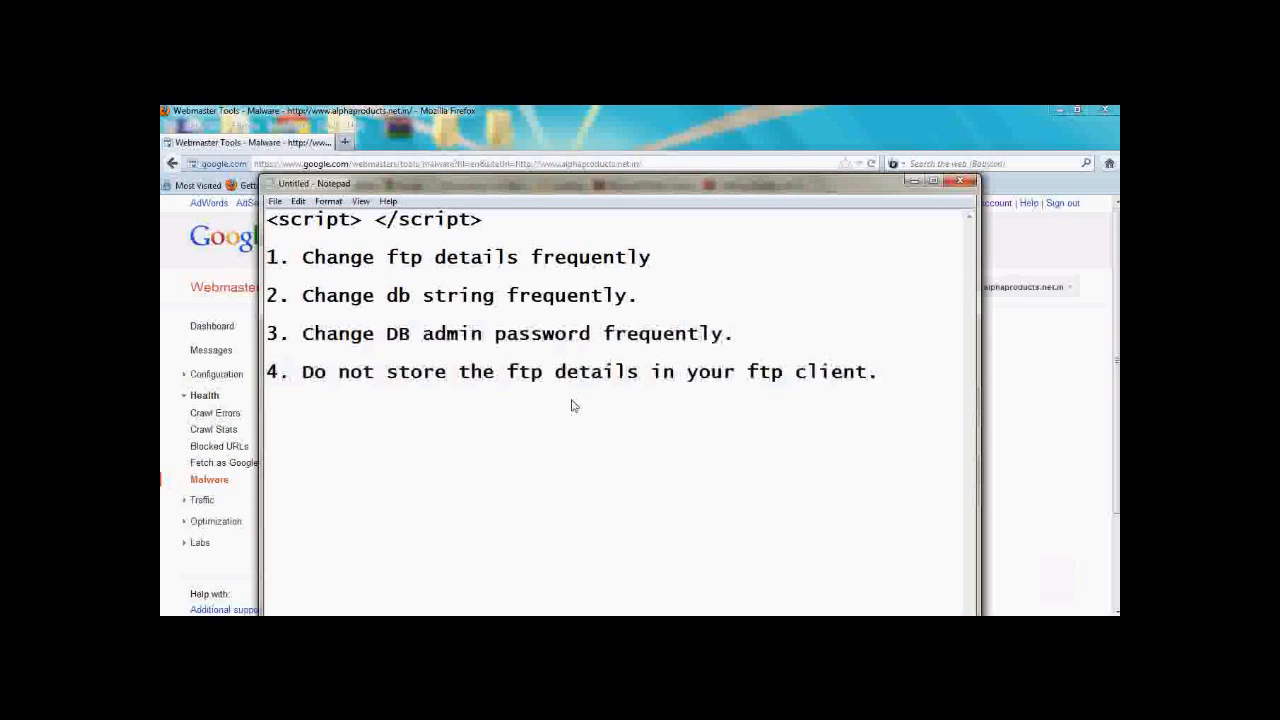
mouse_move(668, 356)
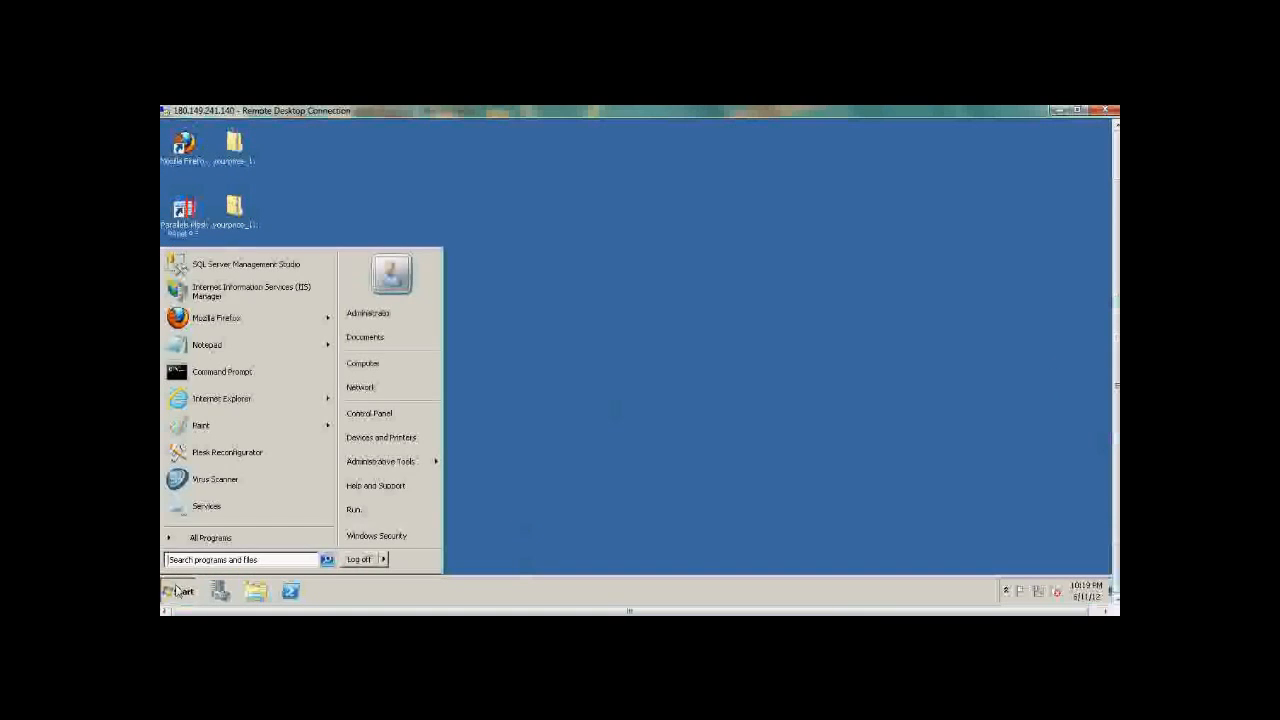
mouse_move(380, 460)
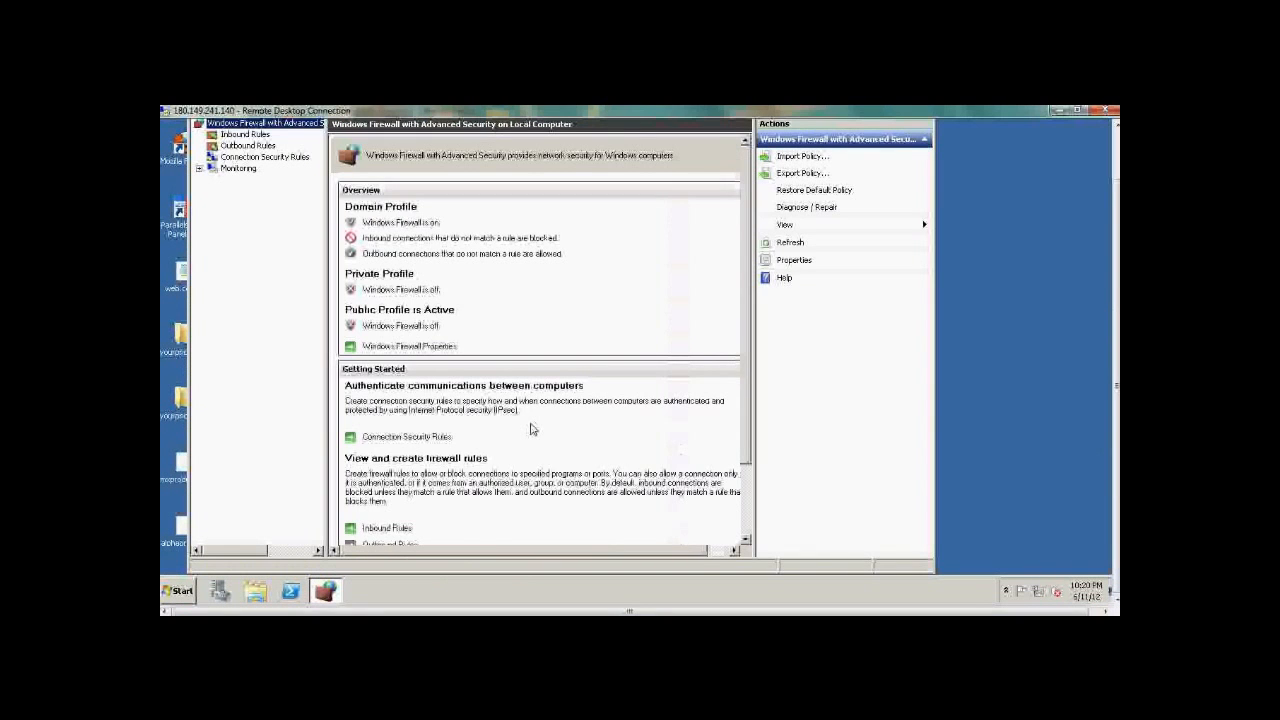
mouse_move(744, 420)
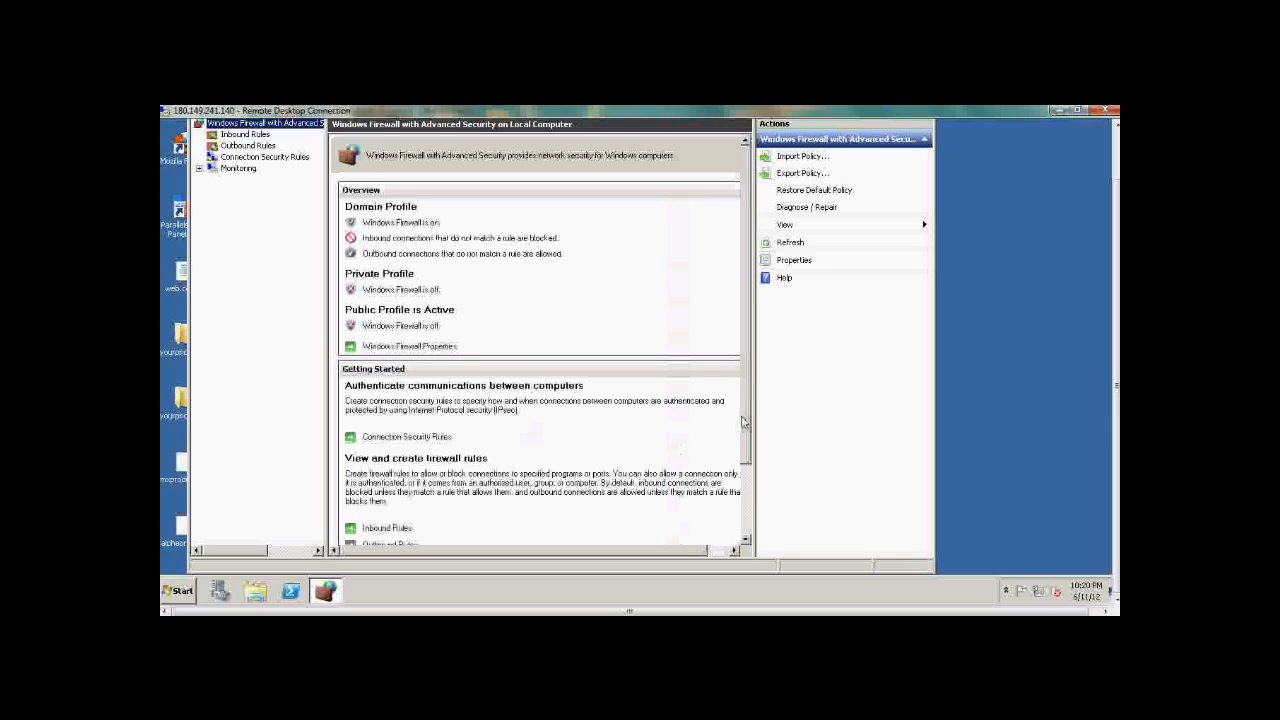
Display the full Inbound Rules list with each rule's profile and allow/block action.
left_click(244, 136)
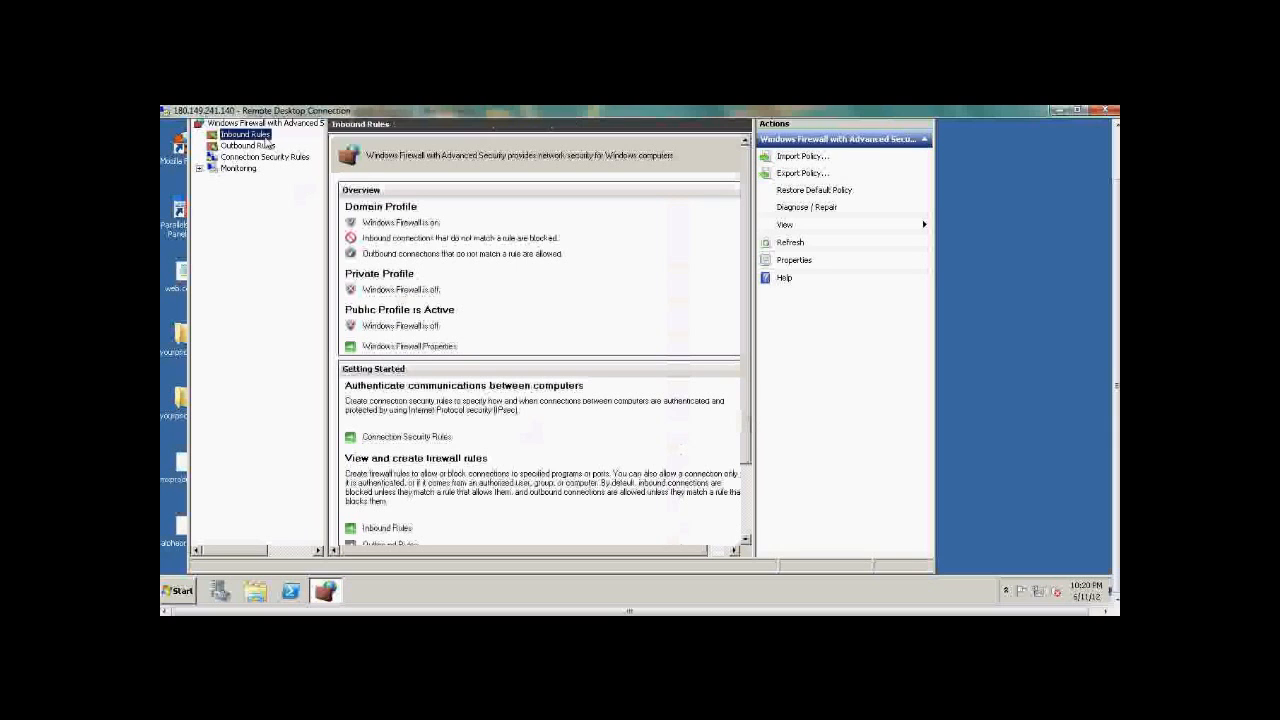
left_click(244, 134)
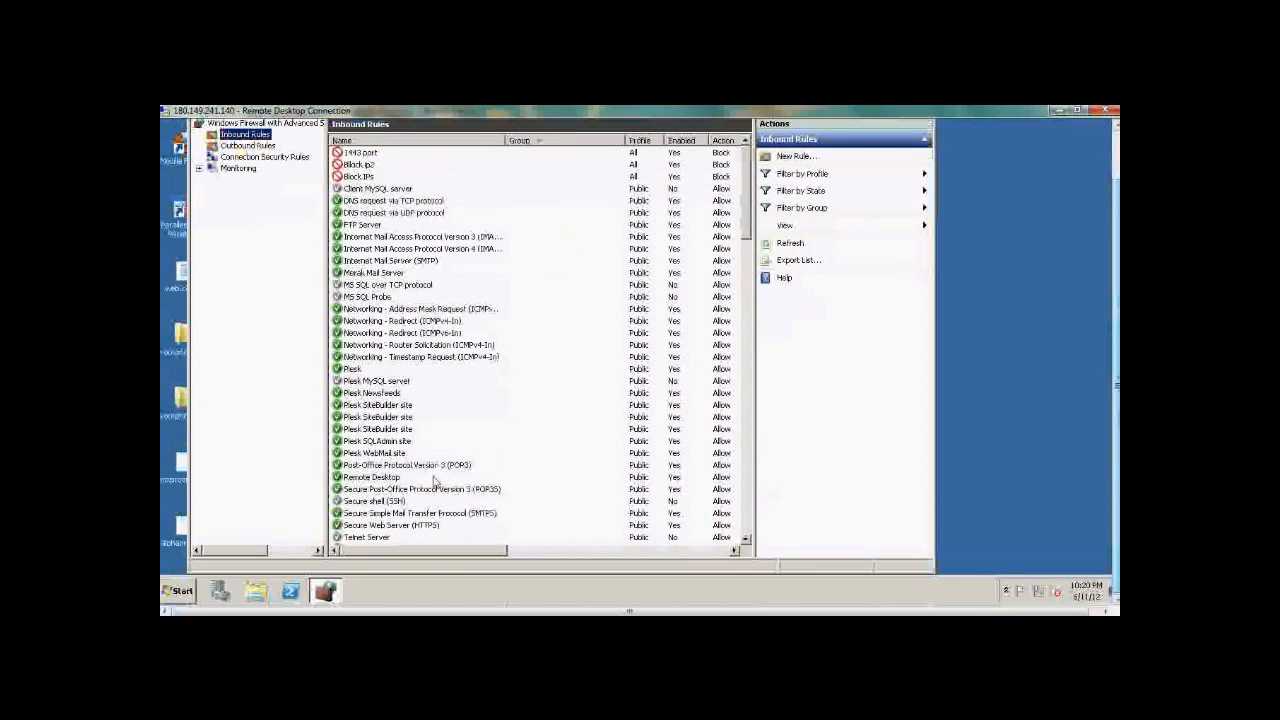
left_click(178, 590)
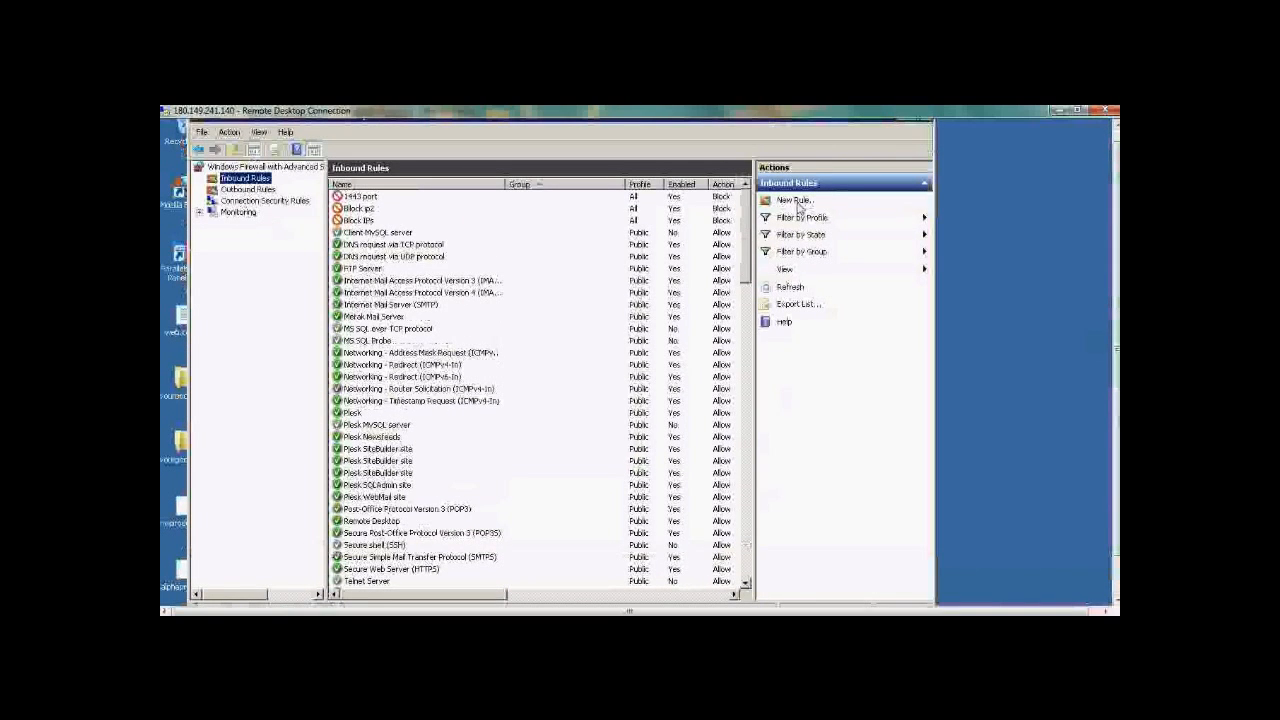
Create a new custom inbound rule for all programs and any protocol, scoped to specific remote IP addresses.
left_click(796, 200)
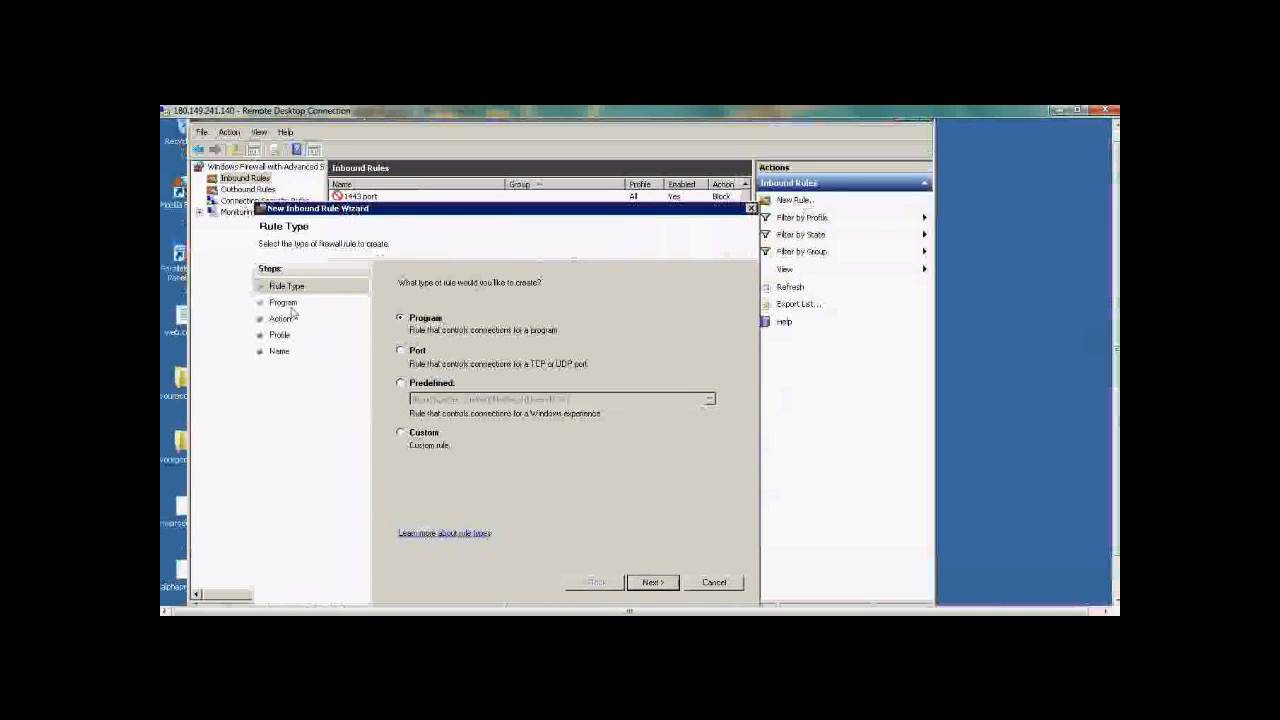
mouse_move(288, 328)
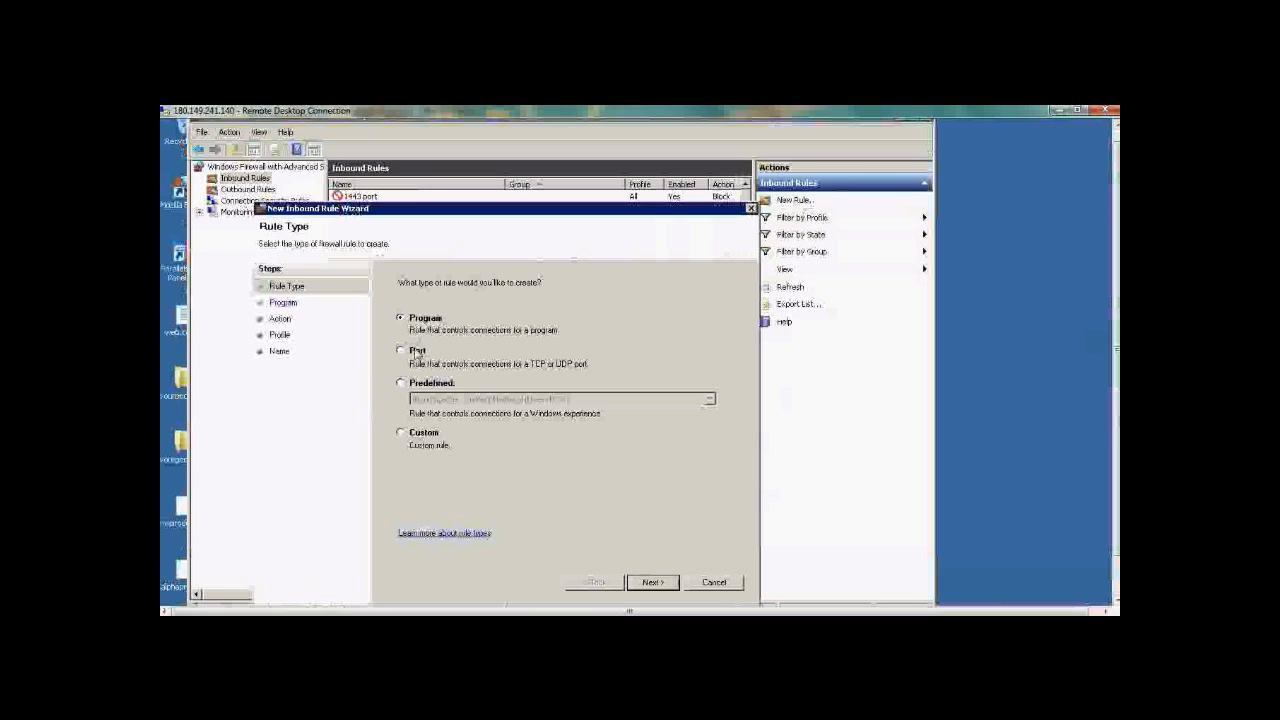
left_click(400, 432)
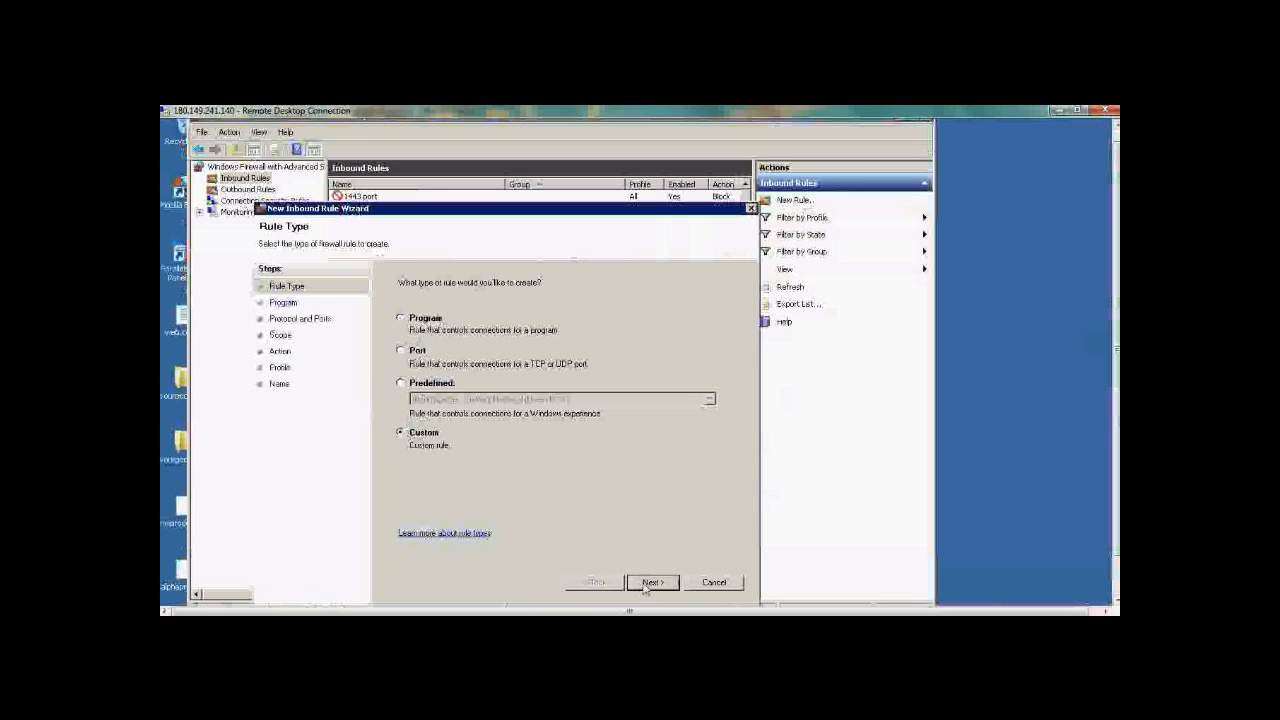
left_click(652, 582)
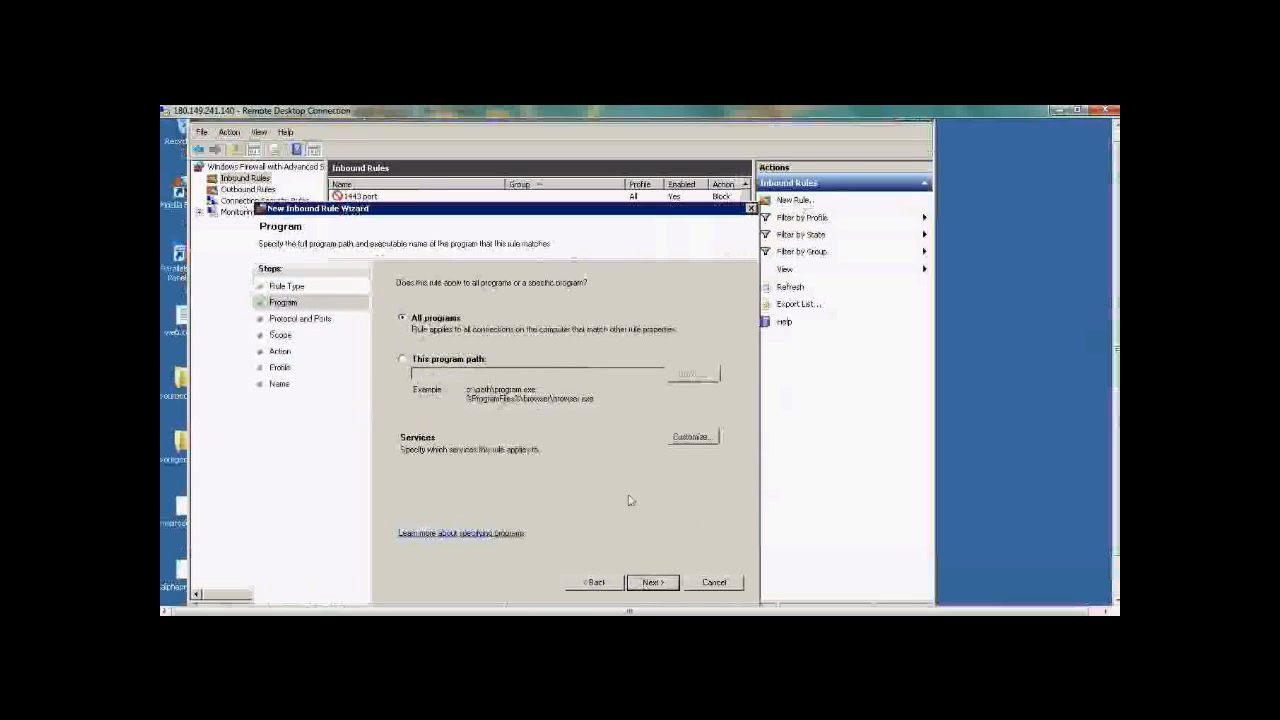
left_click(652, 582)
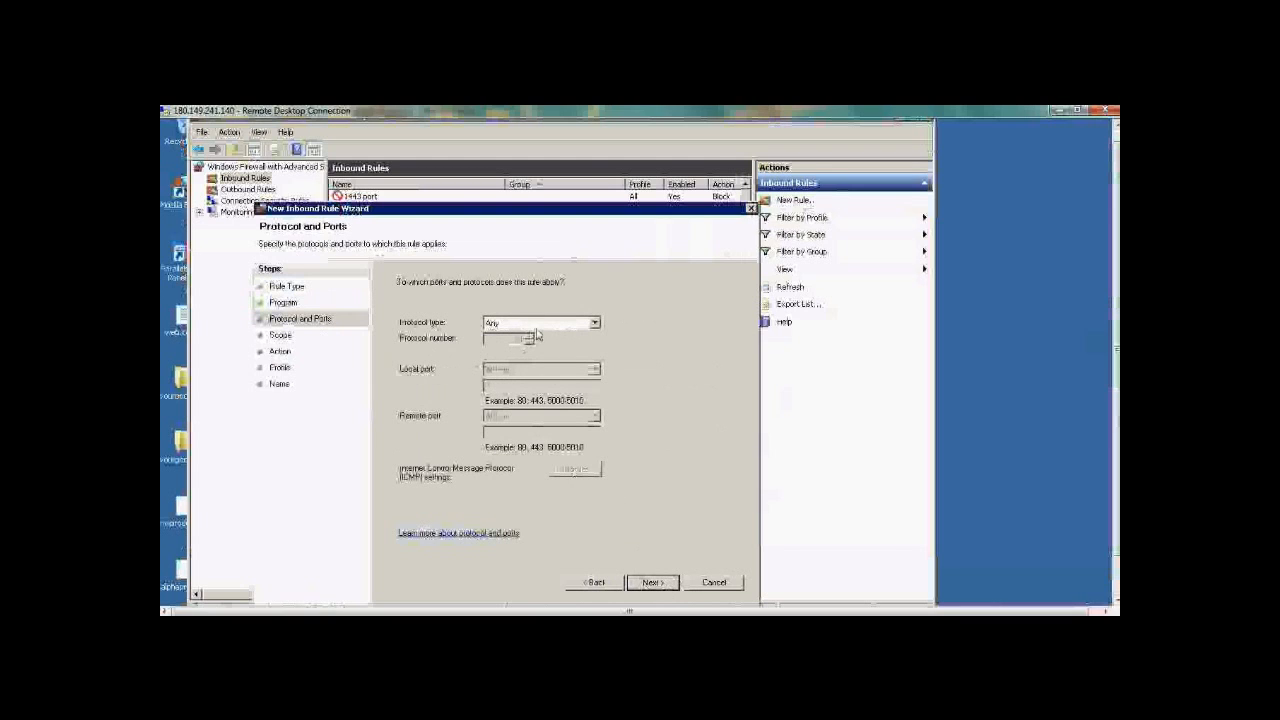
left_click(652, 582)
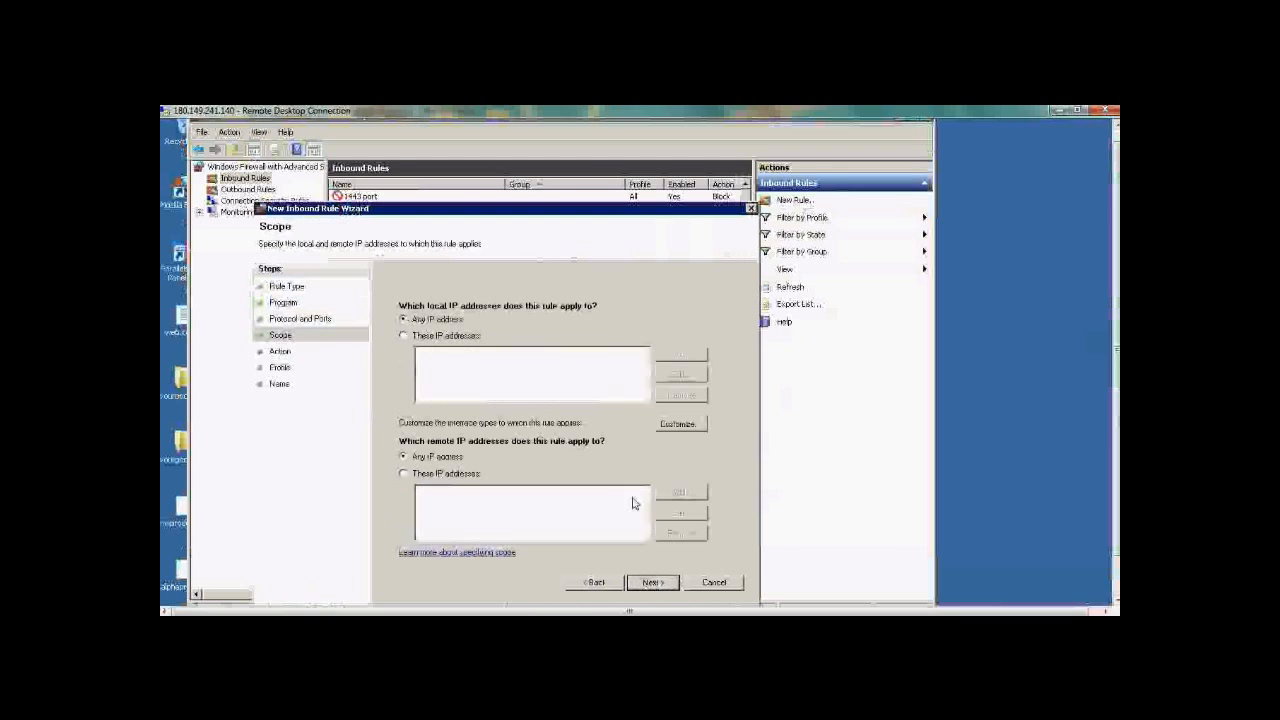
mouse_move(432, 362)
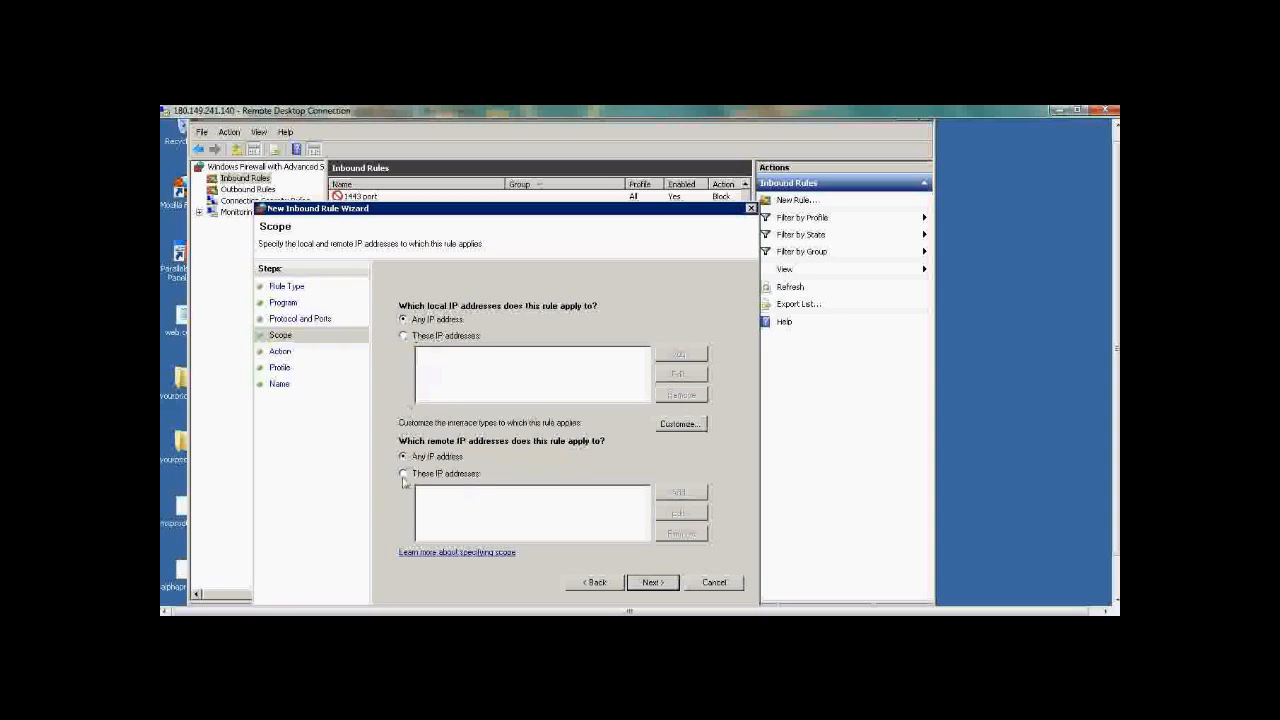
left_click(404, 472)
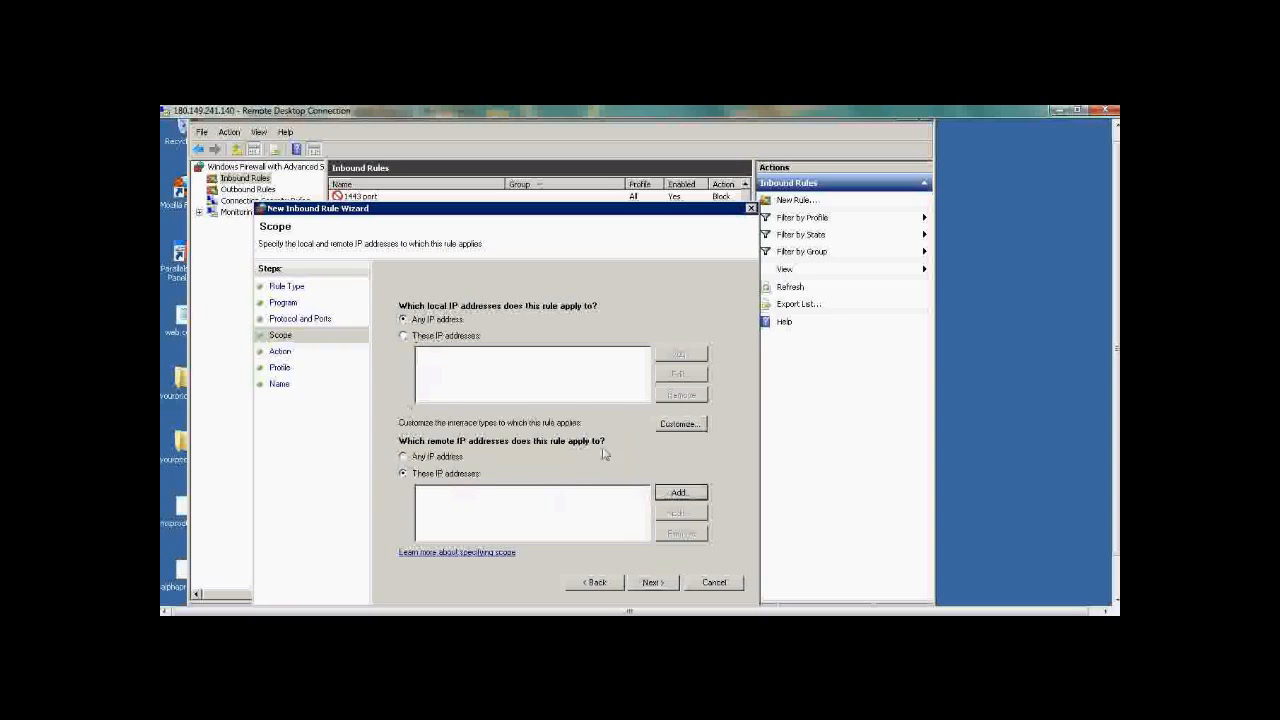
Add a remote IP address range for the rule starting at 192.168.1.x.
left_click(680, 492)
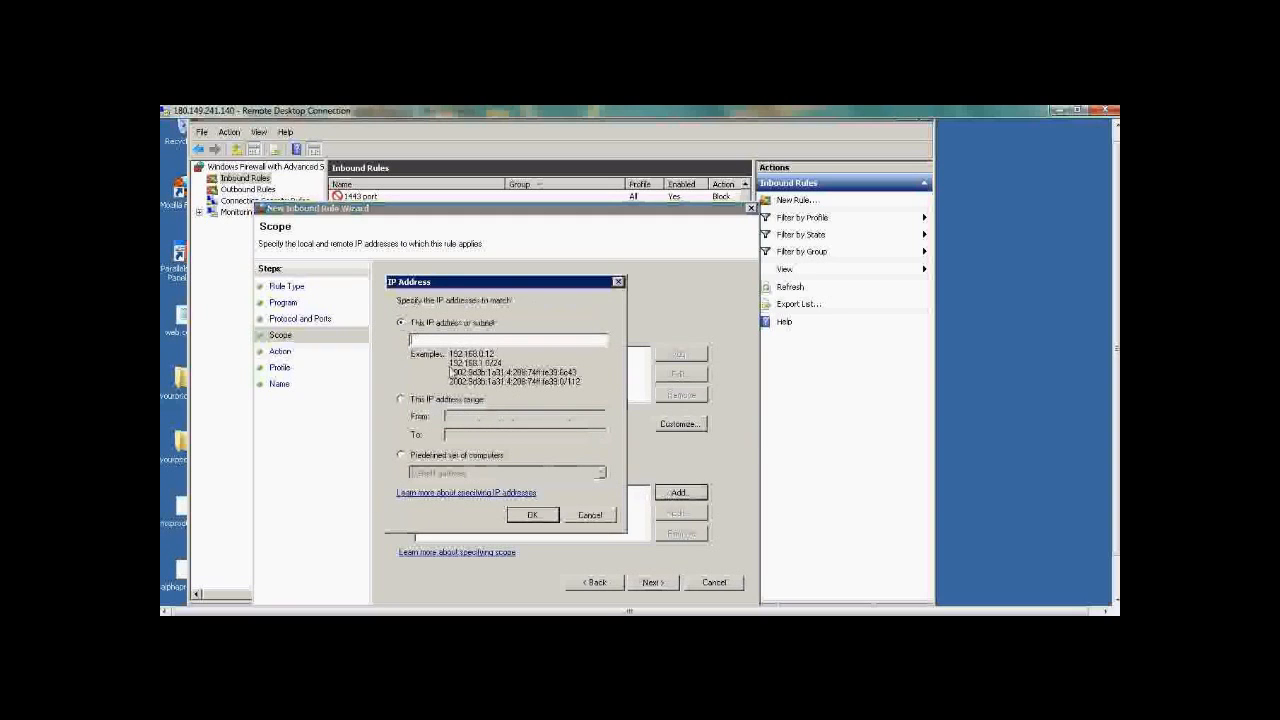
left_click(400, 400)
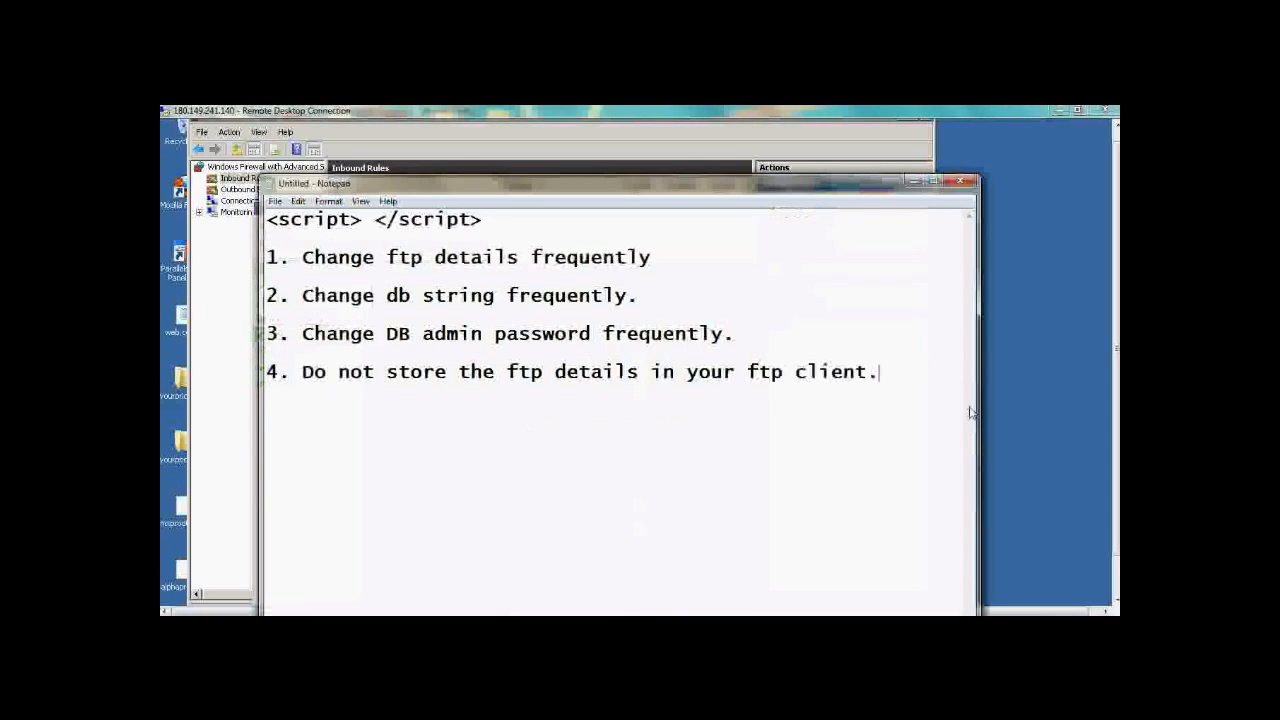
type("192.")
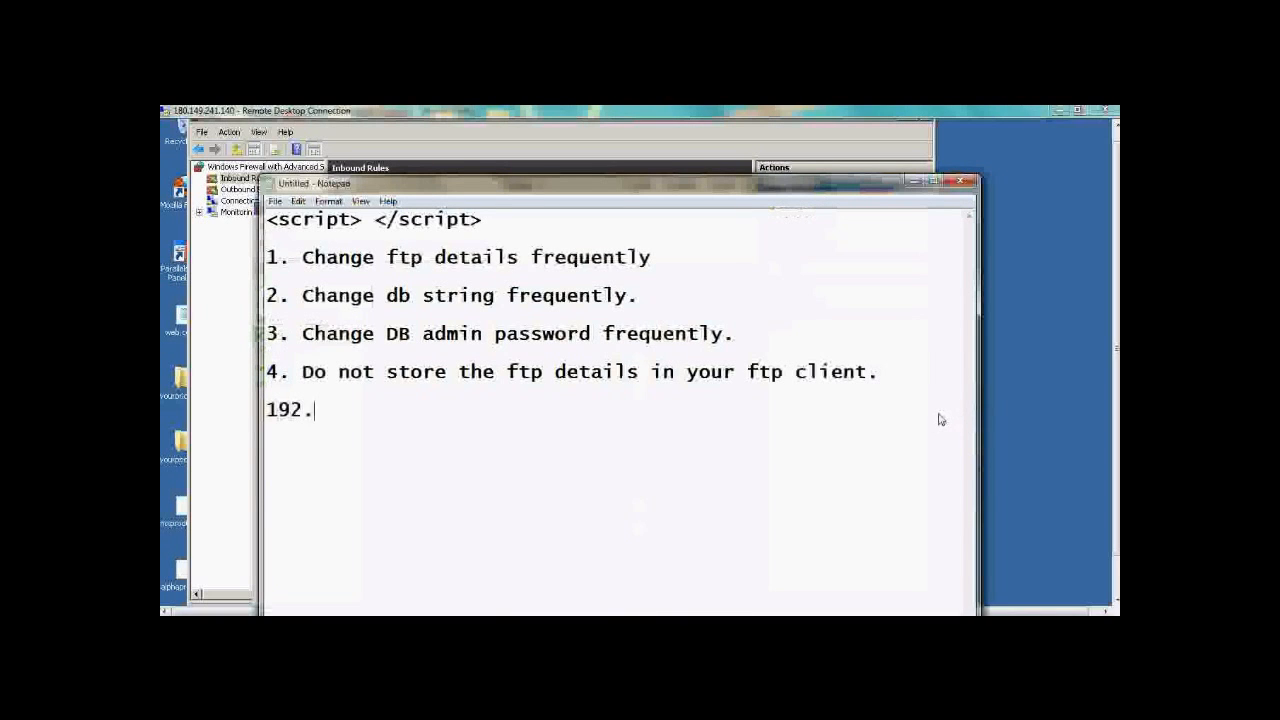
type("168.1.")
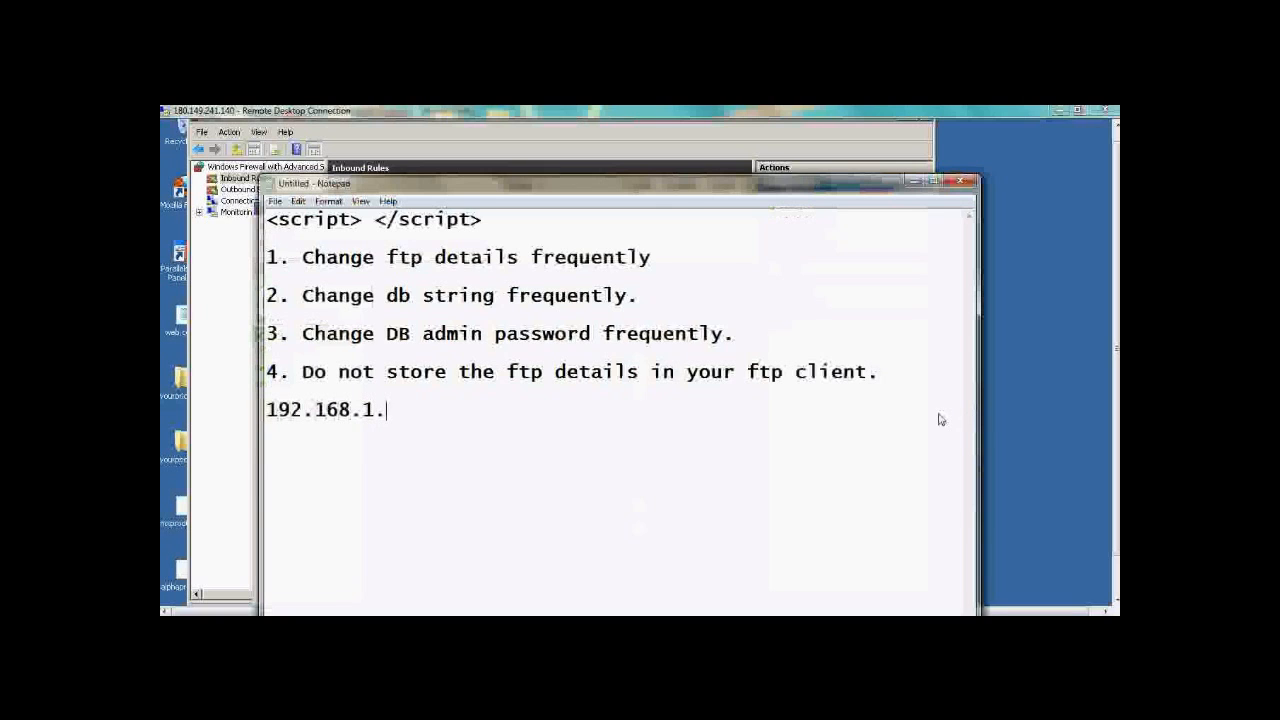
type("3")
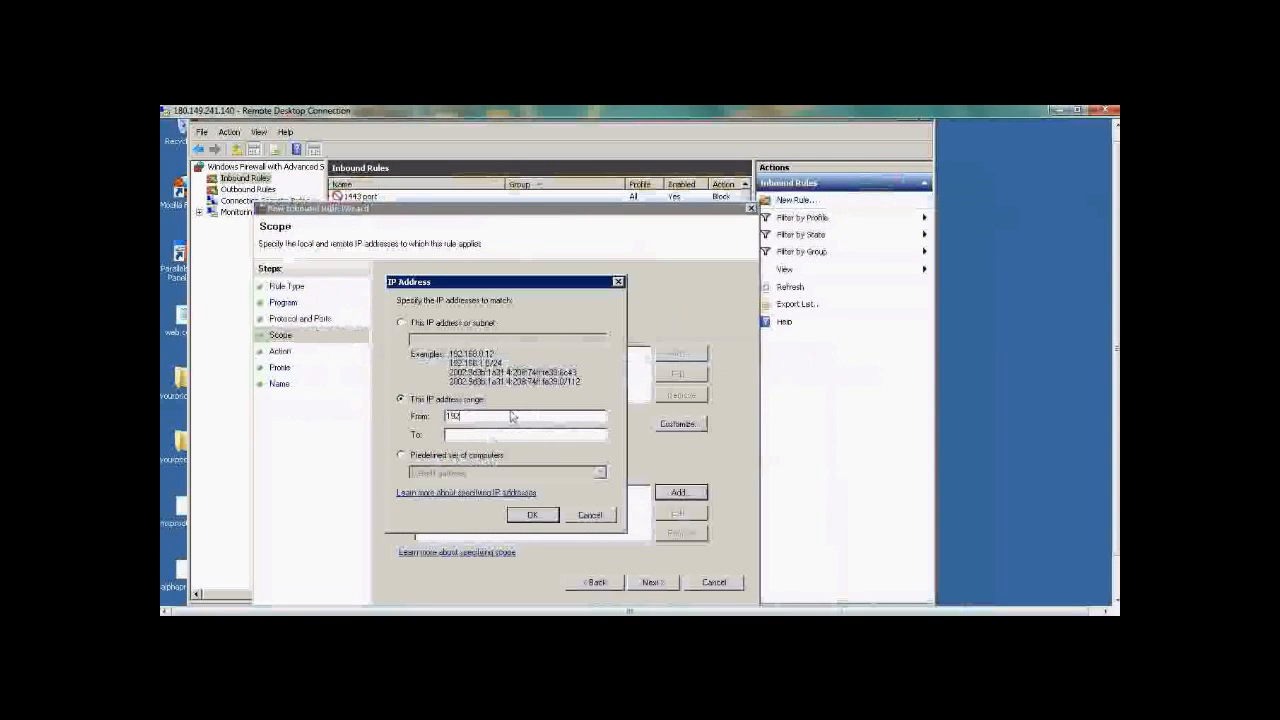
type("192.168.1.0")
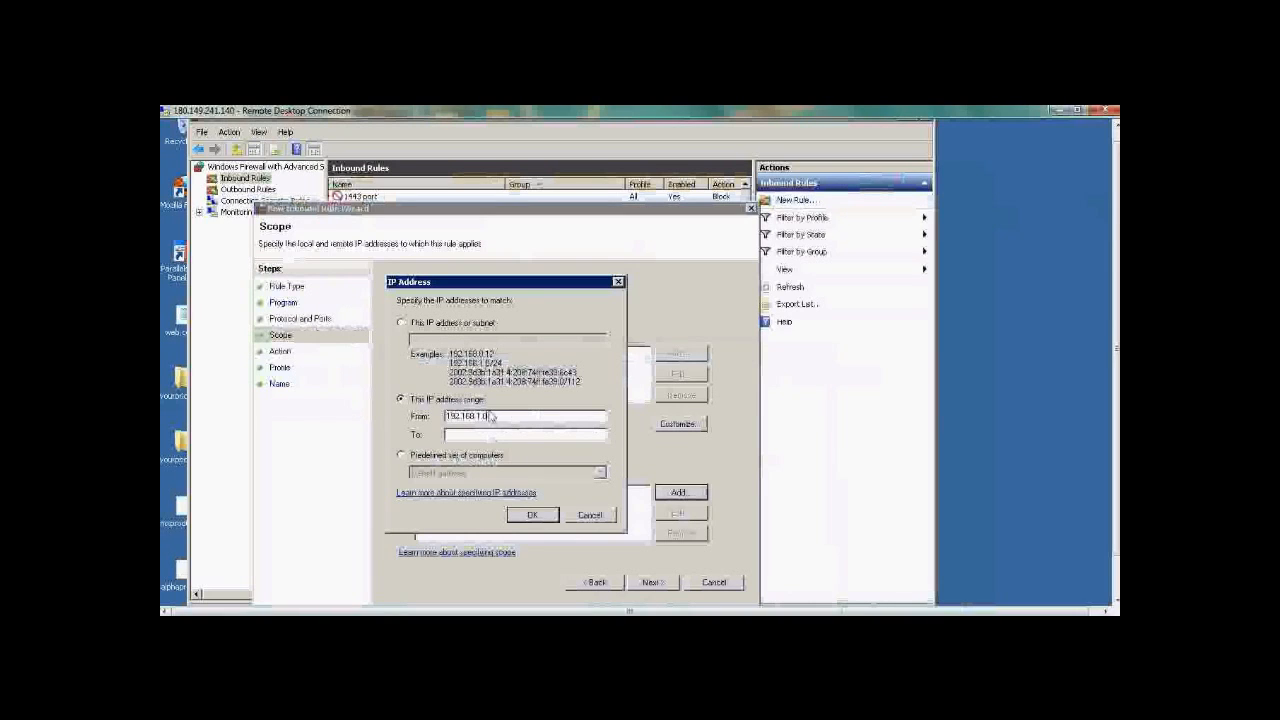
type("192")
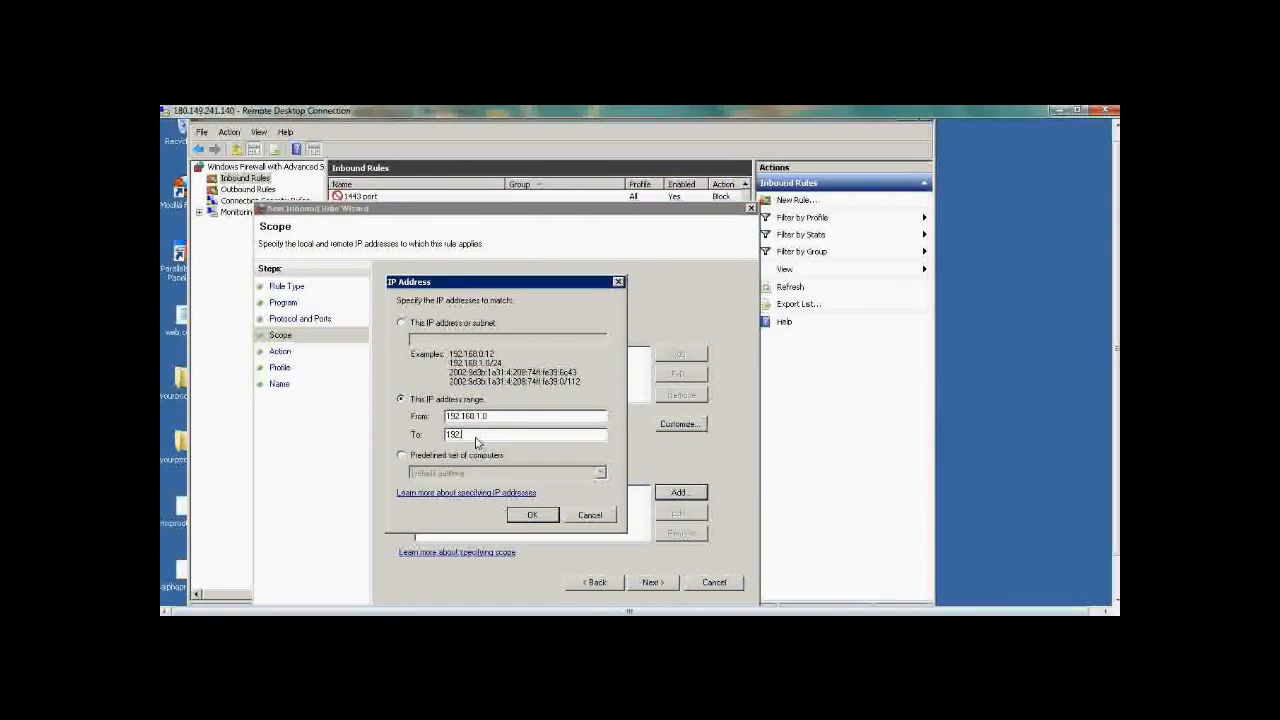